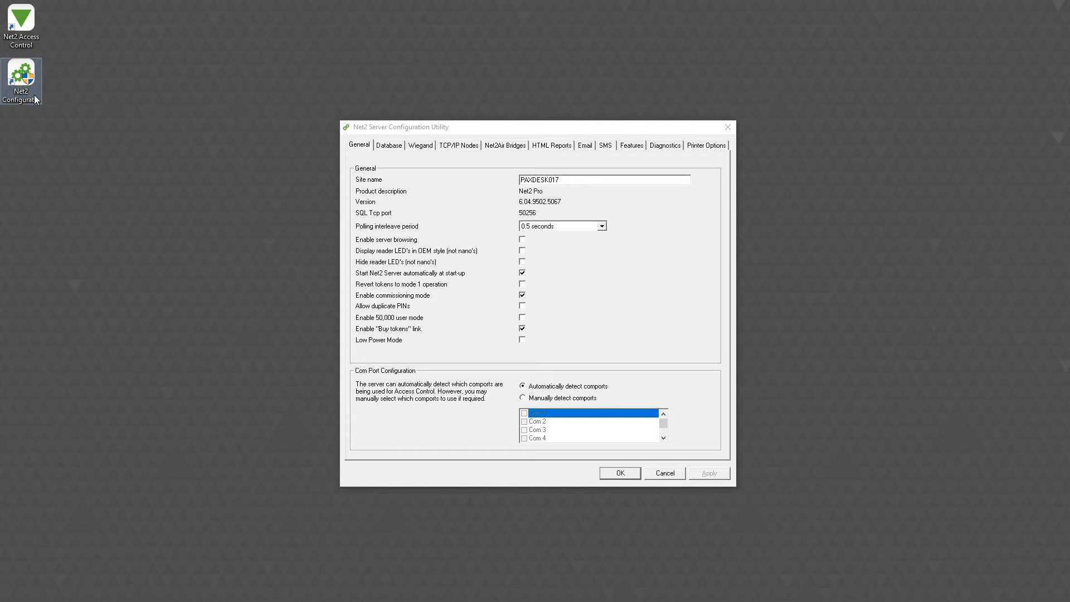
{"action": "mouse_move", "coordinate": [455, 166]}
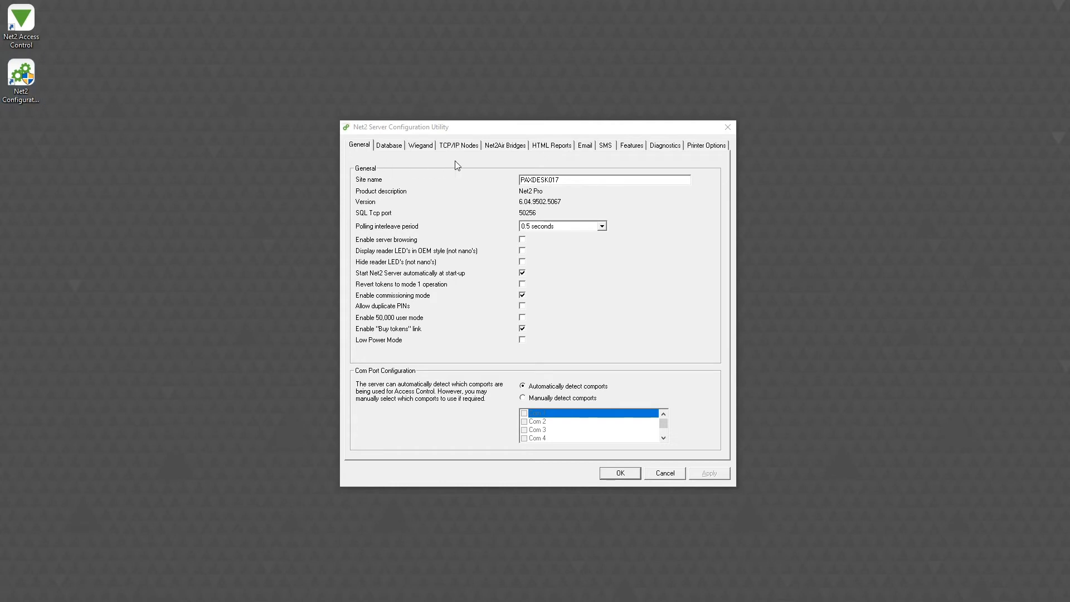
{"action": "mouse_move", "coordinate": [630, 144]}
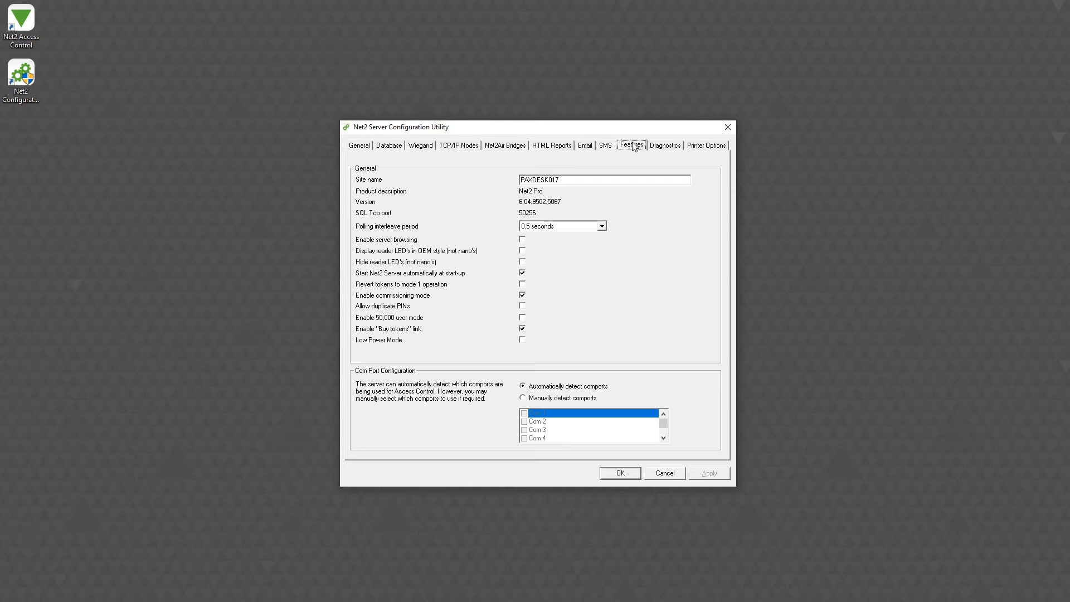
Step: Enable the Occupancy Management feature under Areas and restart the Net2 server to apply it
{"action": "left_click", "coordinate": [630, 145]}
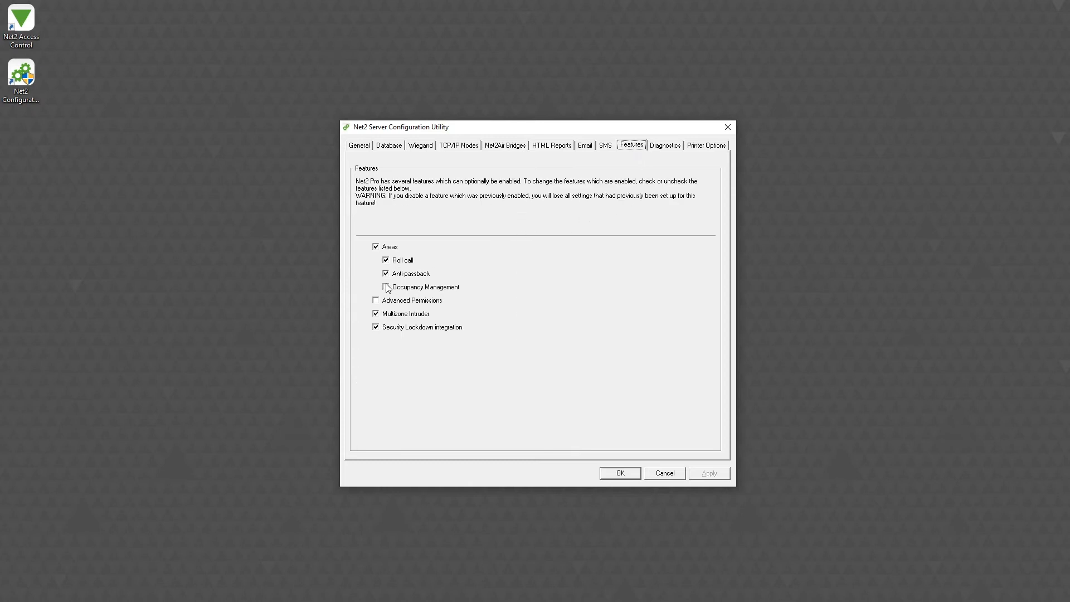
{"action": "left_click", "coordinate": [375, 286]}
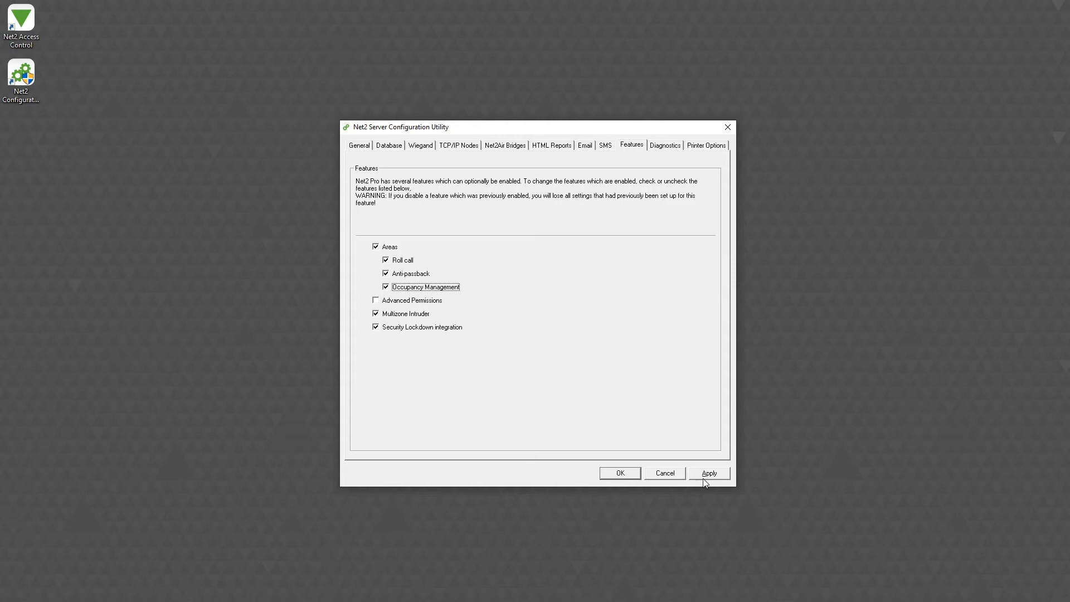
{"action": "left_click", "coordinate": [708, 473]}
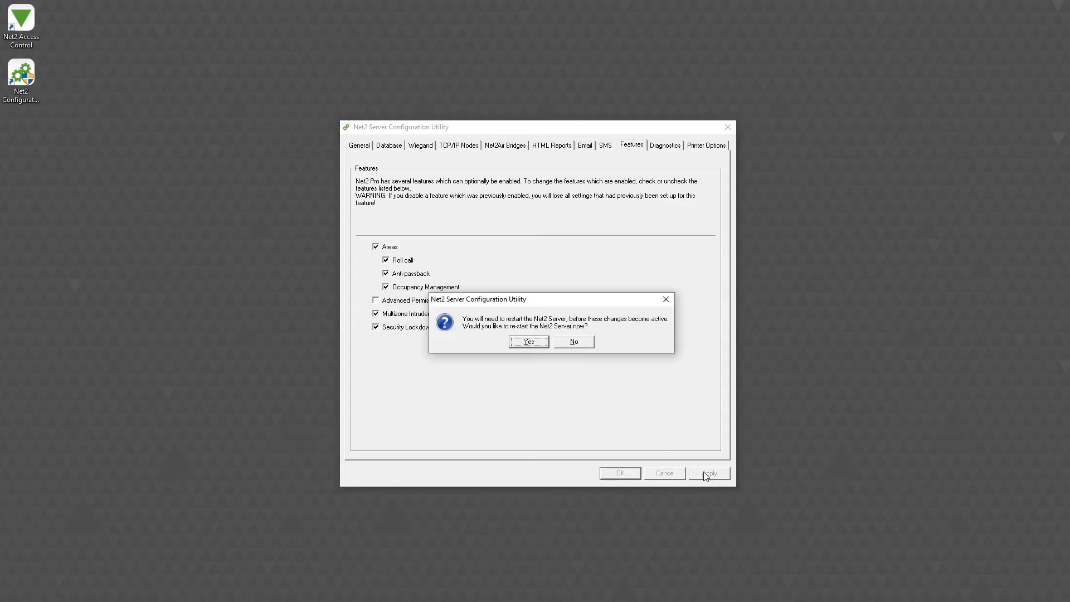
{"action": "left_click", "coordinate": [527, 341]}
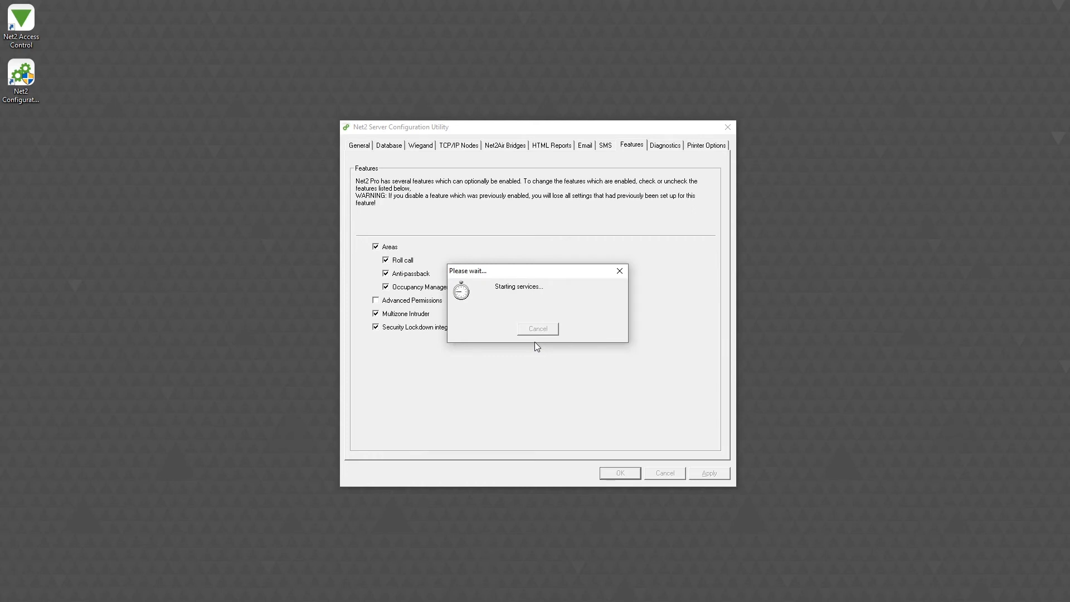
Step: Keep the occupancy reports folder path, toggle Hide user table, apply and restart the server
{"action": "left_click", "coordinate": [552, 145]}
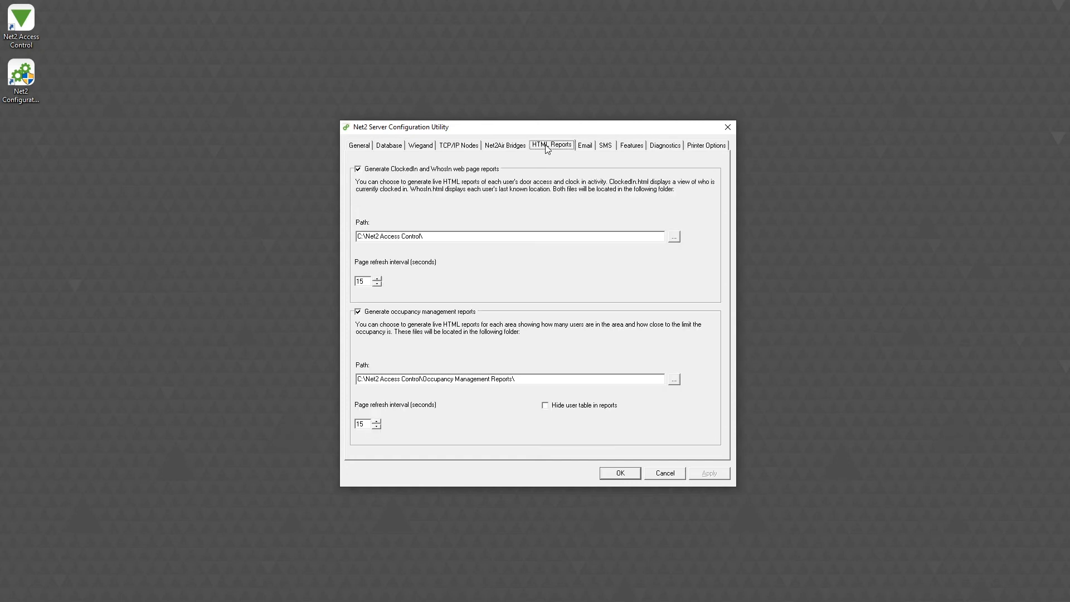
{"action": "mouse_move", "coordinate": [454, 236]}
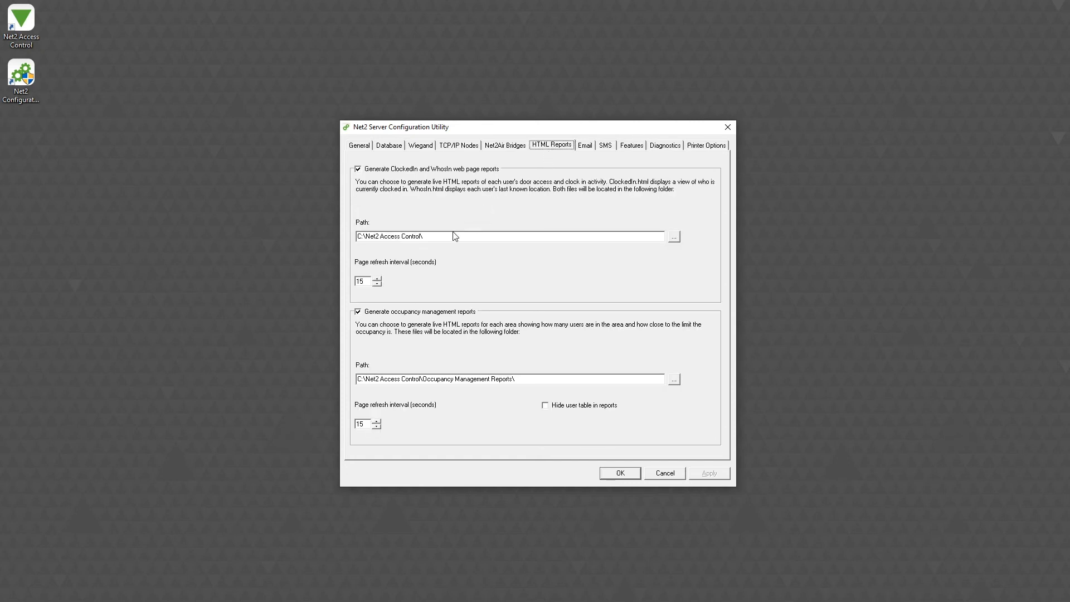
{"action": "mouse_move", "coordinate": [415, 314]}
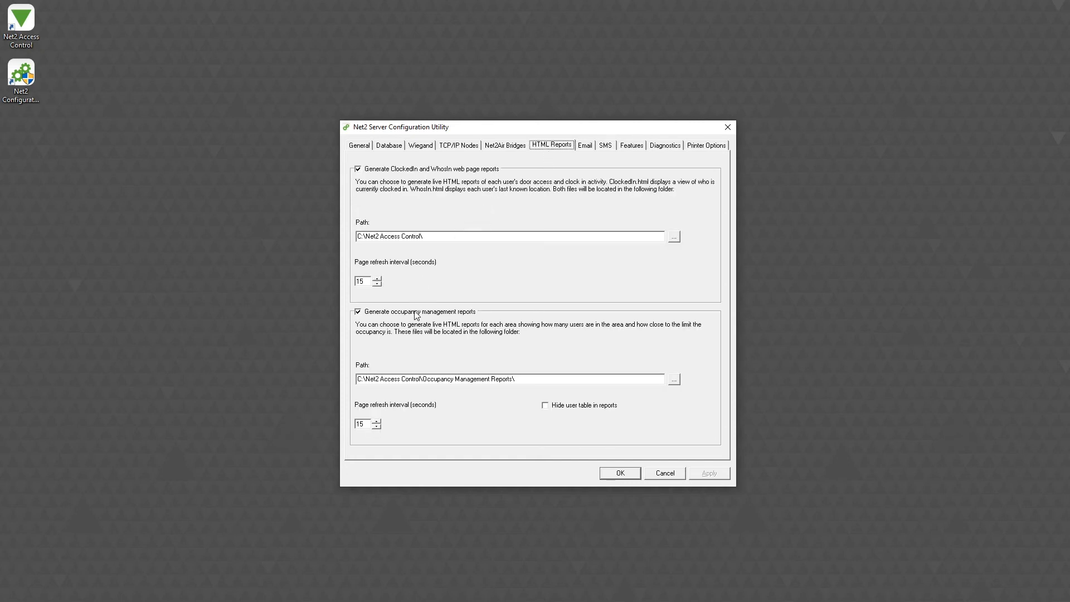
{"action": "mouse_move", "coordinate": [674, 390]}
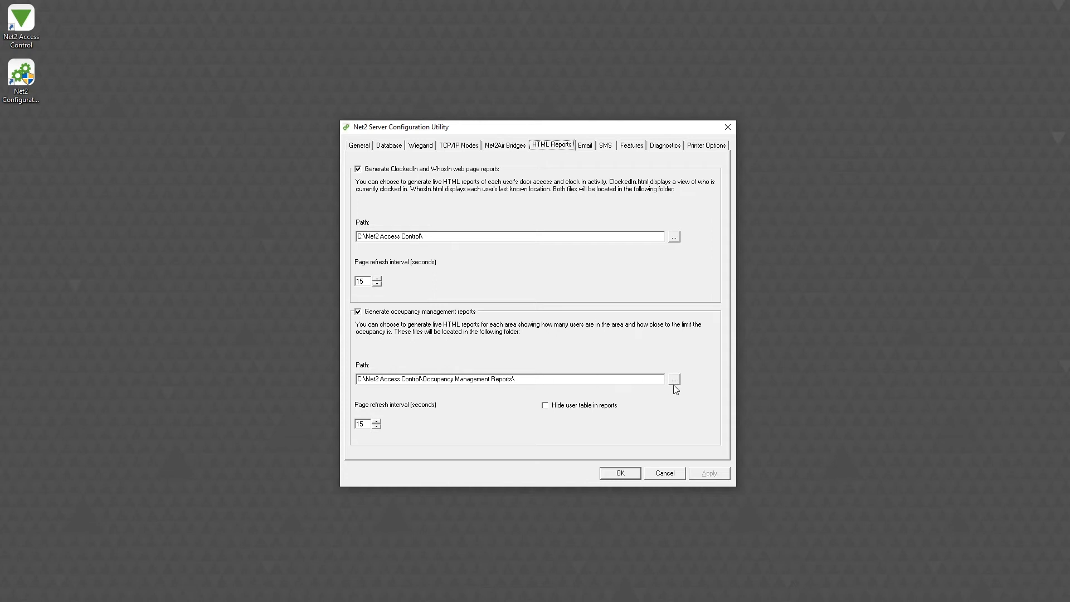
{"action": "left_click", "coordinate": [673, 379]}
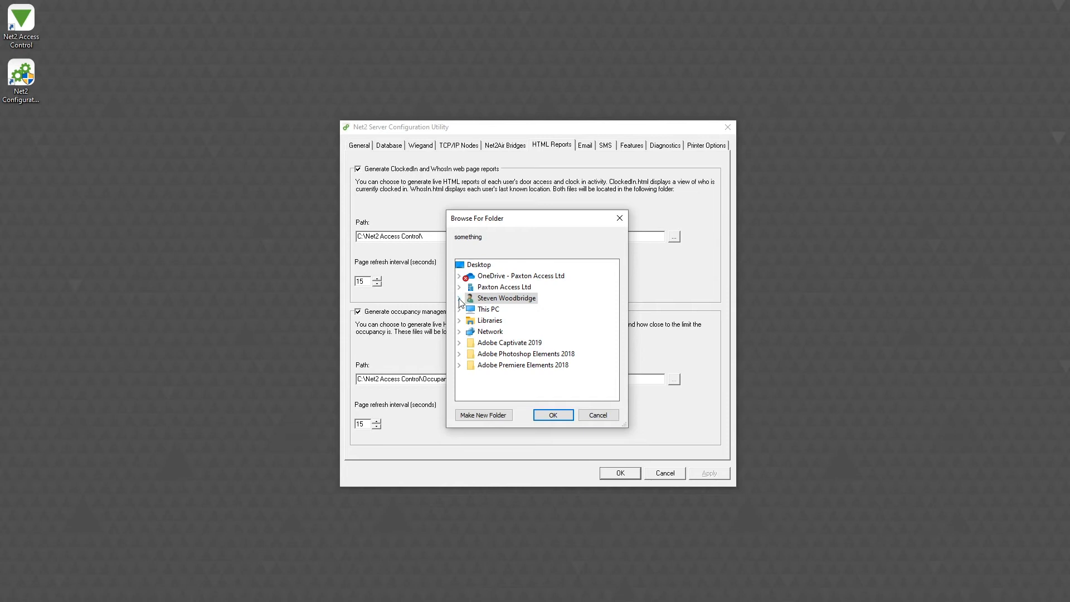
{"action": "left_click", "coordinate": [459, 298]}
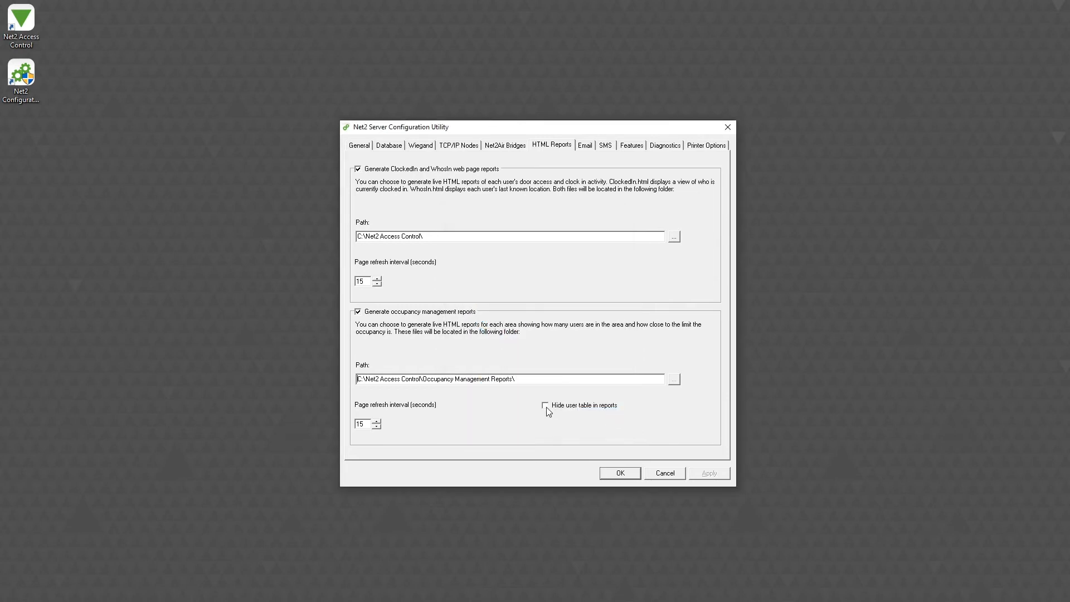
{"action": "left_click", "coordinate": [545, 405]}
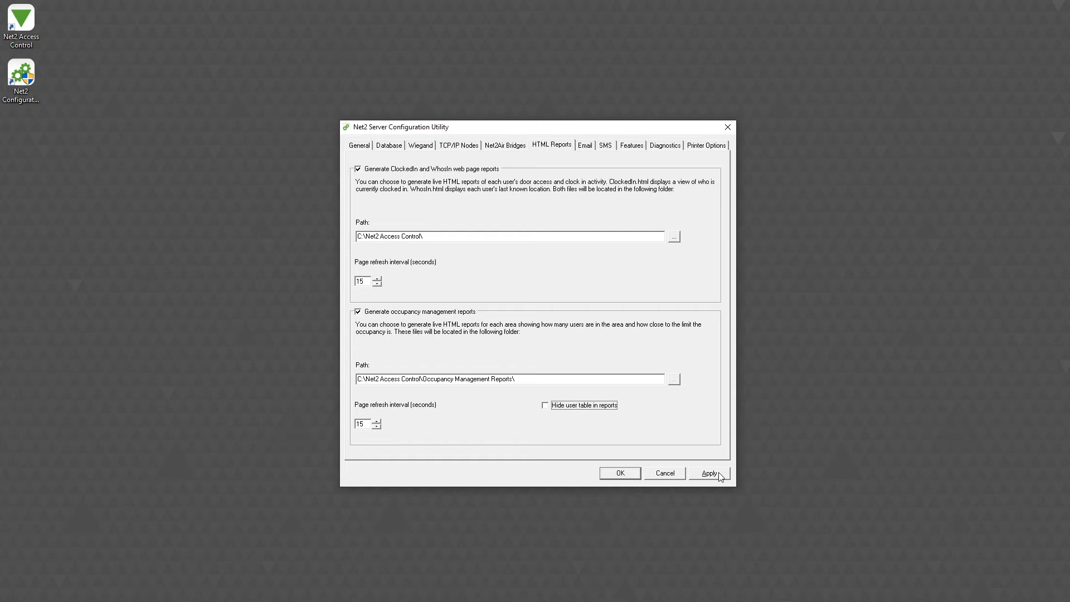
{"action": "left_click", "coordinate": [708, 472]}
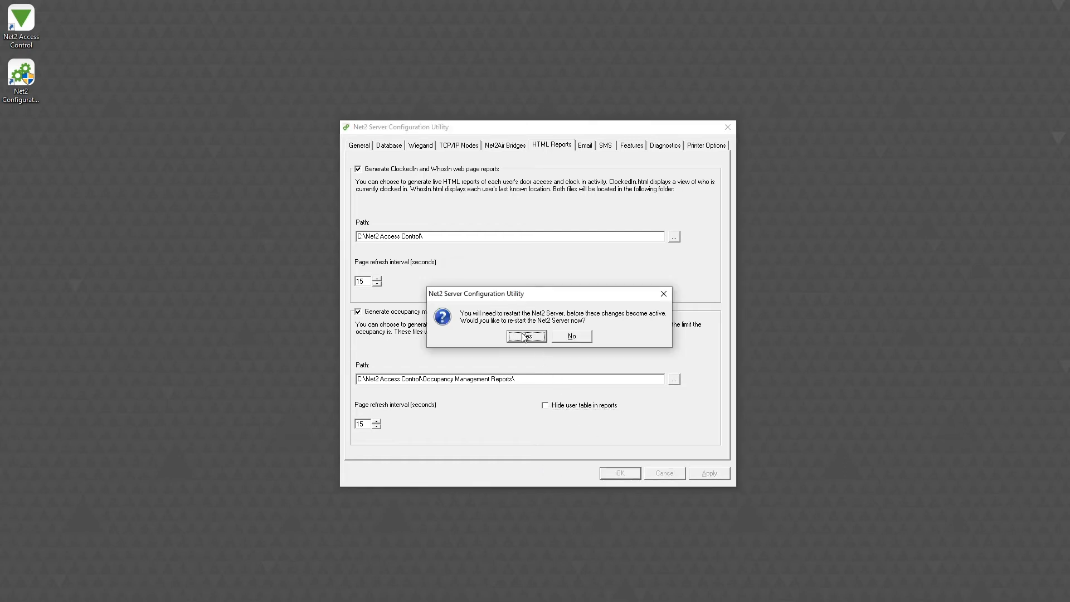
{"action": "left_click", "coordinate": [525, 335]}
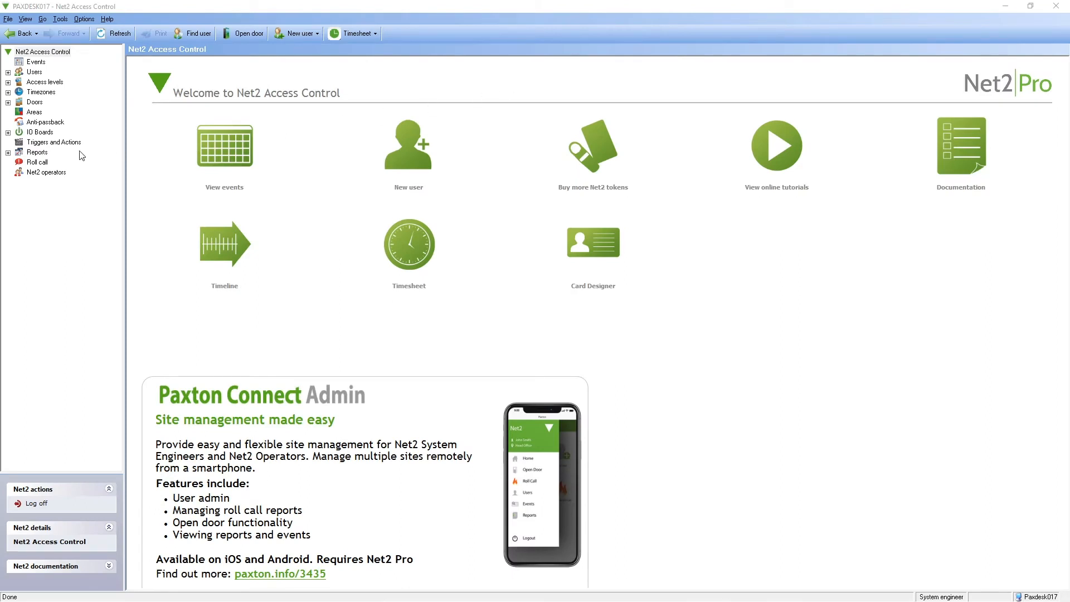
Step: Set the Office area's maximum occupancy to 20 with Restrict Access Yes and apply
{"action": "left_click", "coordinate": [34, 111]}
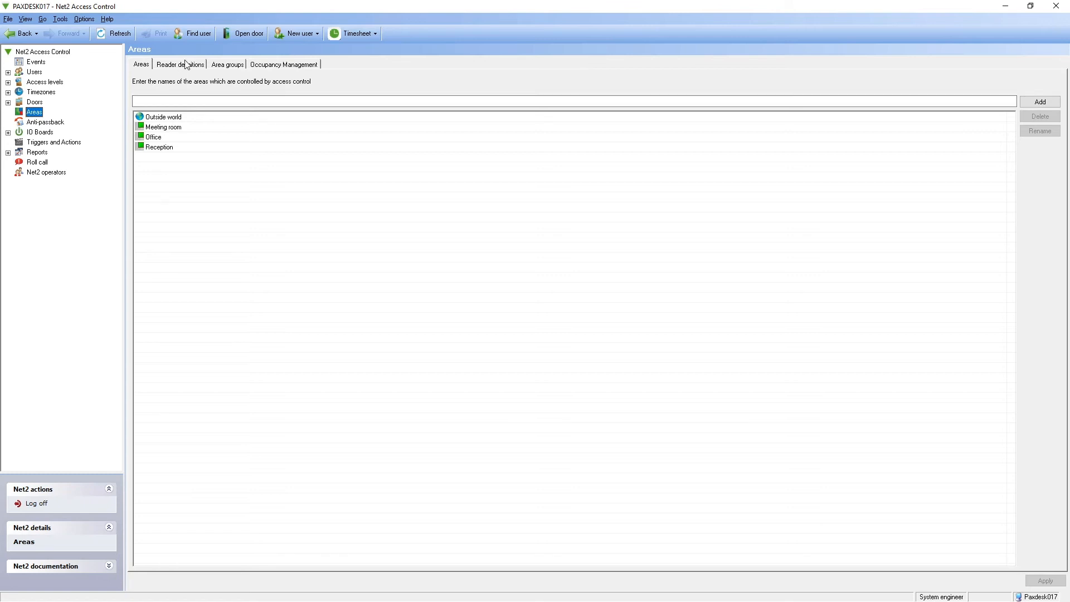
{"action": "left_click", "coordinate": [179, 64]}
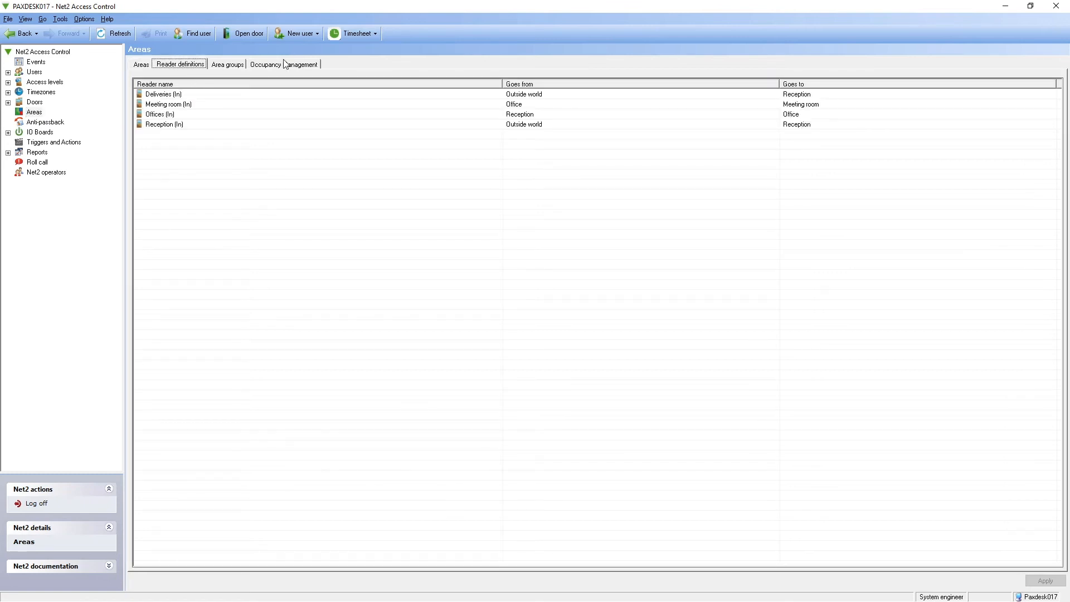
{"action": "left_click", "coordinate": [283, 64]}
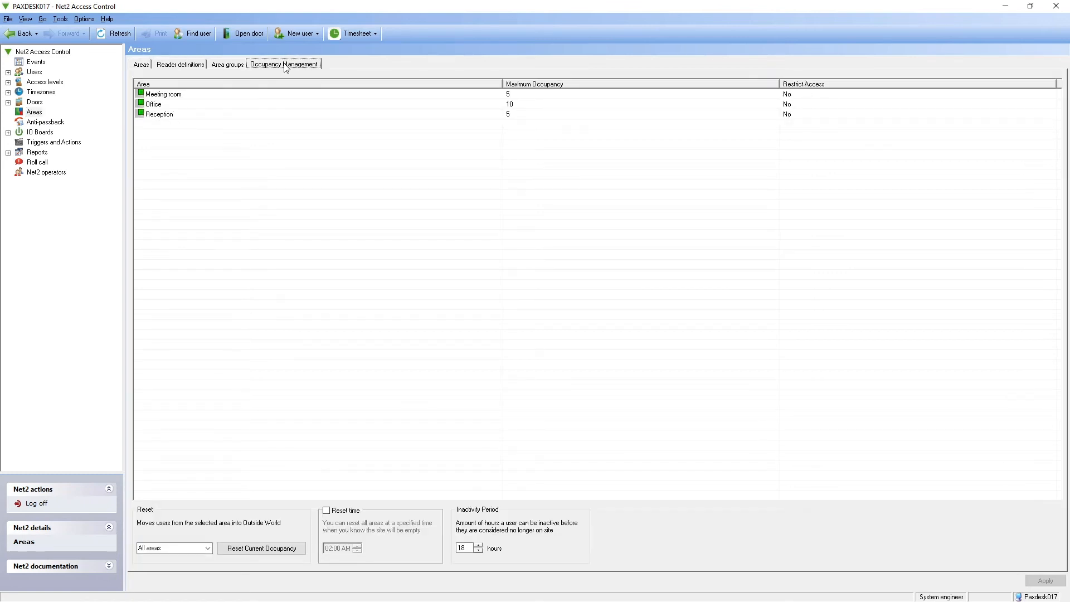
{"action": "mouse_move", "coordinate": [268, 104]}
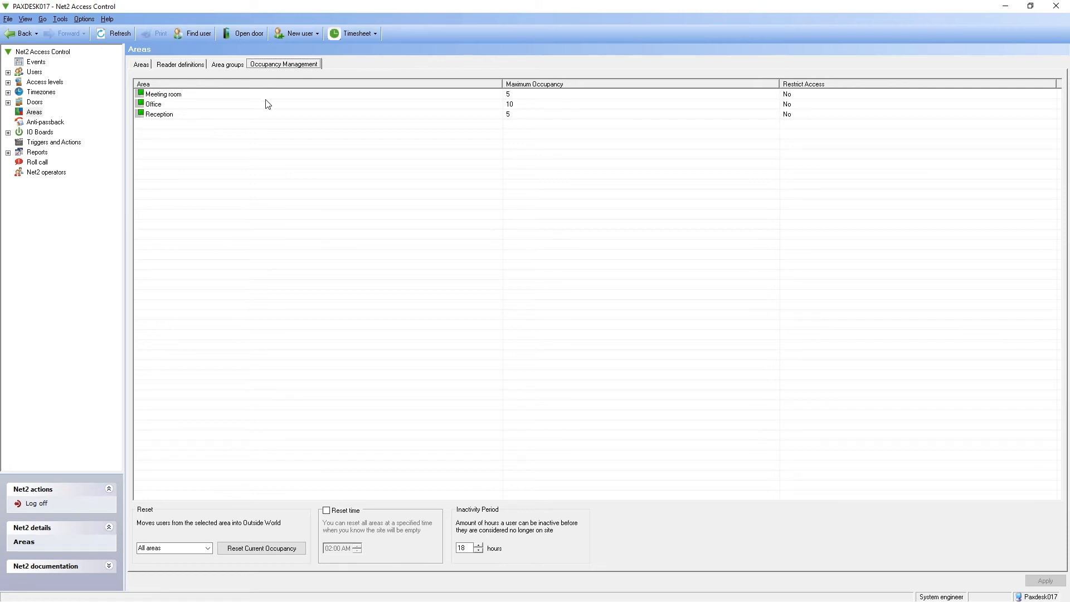
{"action": "double_click", "coordinate": [539, 104]}
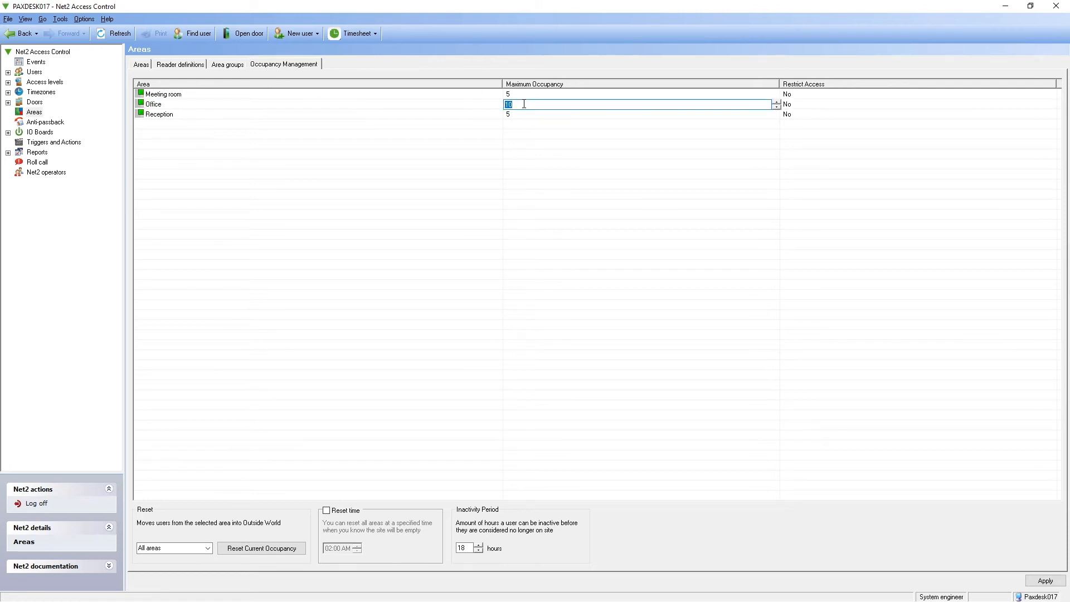
{"action": "type", "text": "20"}
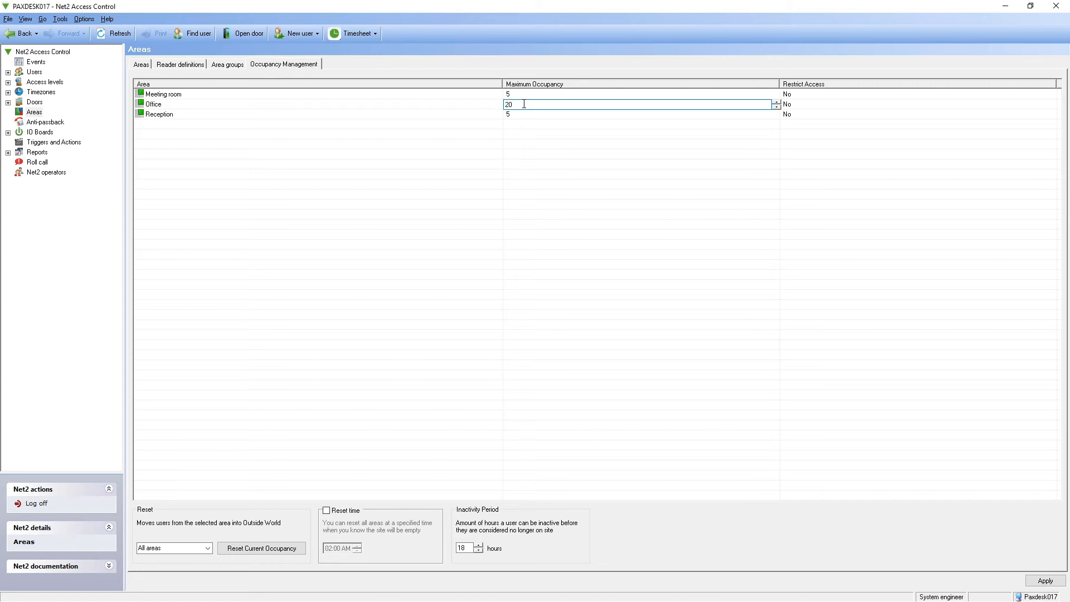
{"action": "left_click", "coordinate": [1051, 105]}
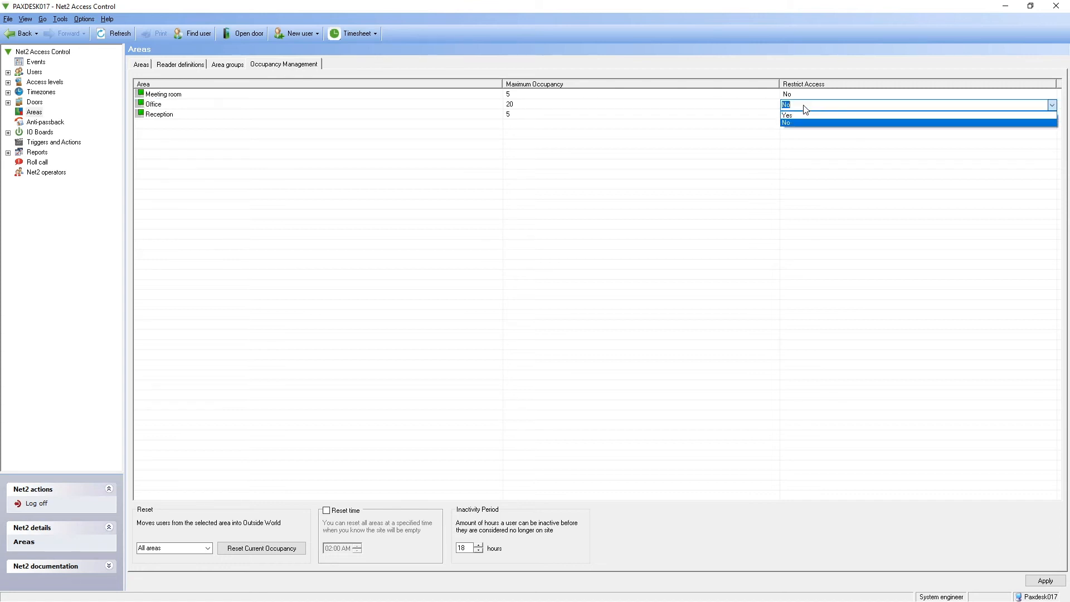
{"action": "left_click", "coordinate": [786, 113]}
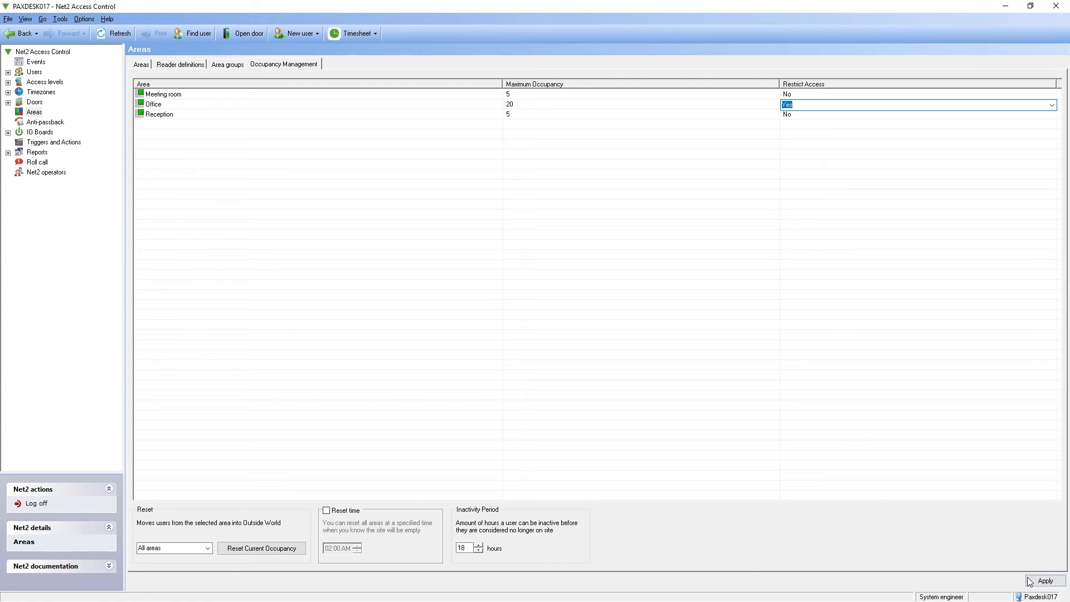
{"action": "left_click", "coordinate": [1042, 581]}
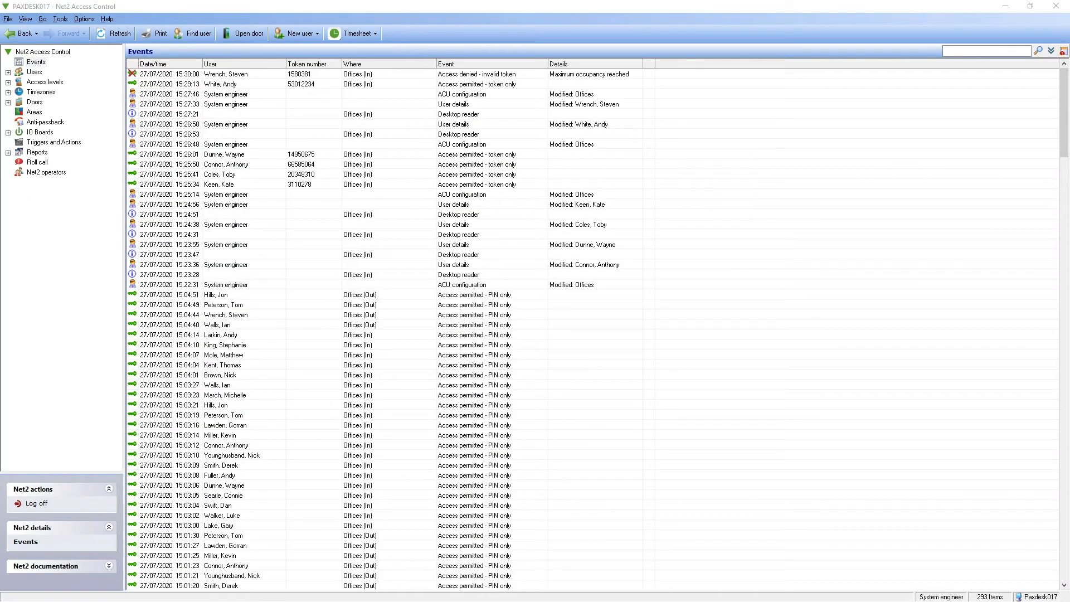
Step: Set the Corridor area to Restrict Access Yes with its occupancy cap of 1 and apply
{"action": "left_click", "coordinate": [41, 52]}
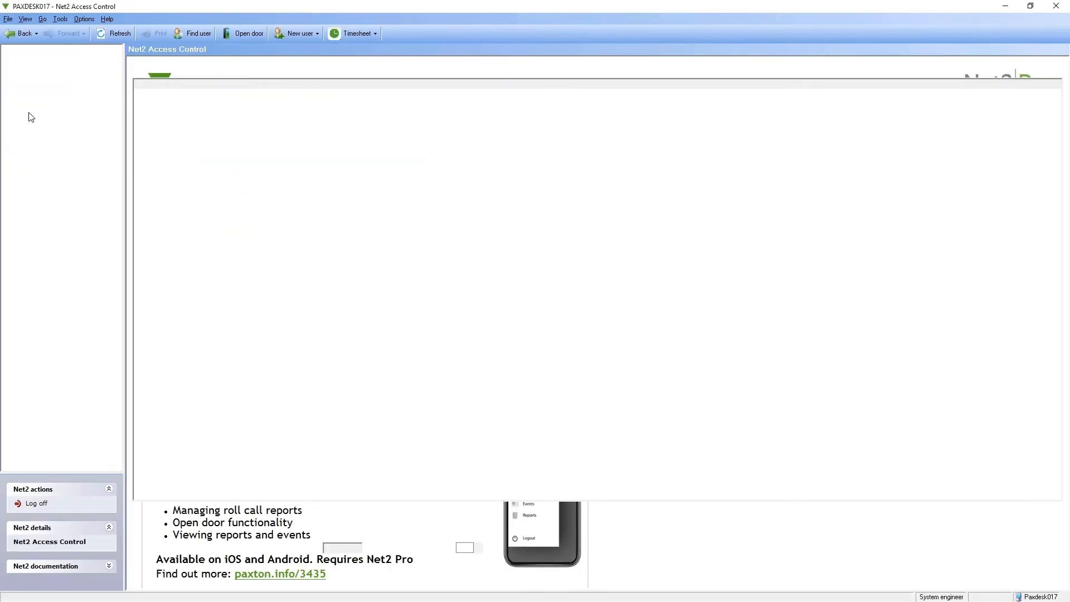
{"action": "left_click", "coordinate": [35, 111]}
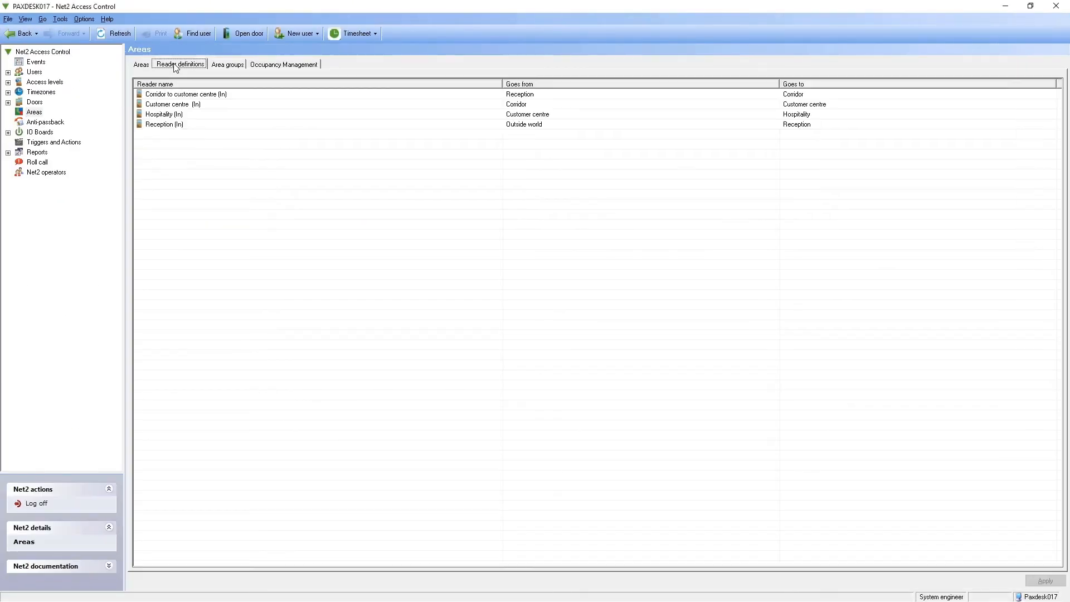
{"action": "mouse_move", "coordinate": [269, 70]}
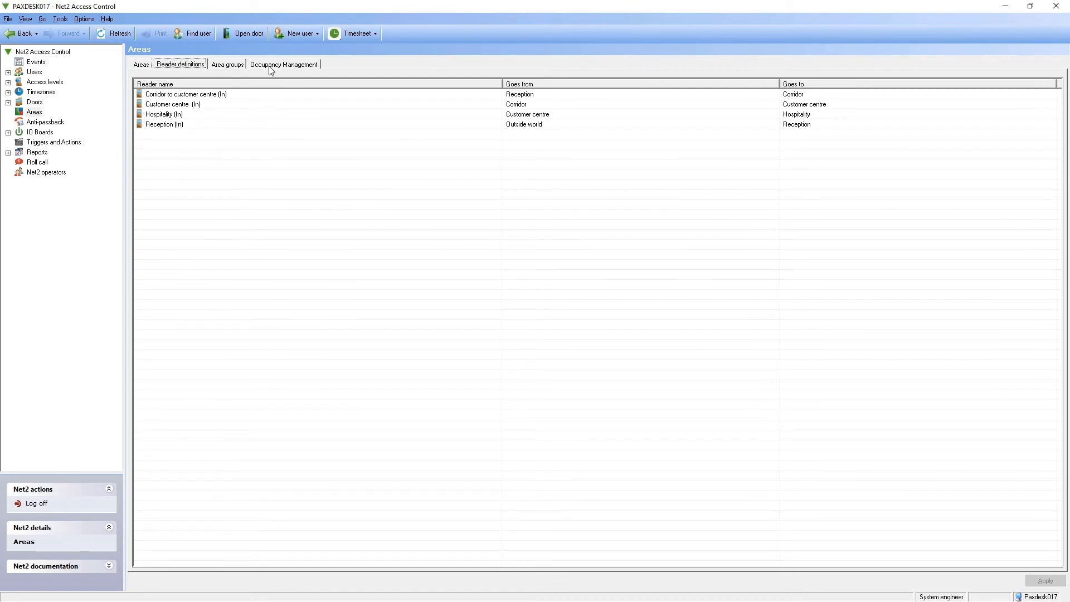
{"action": "left_click", "coordinate": [281, 65]}
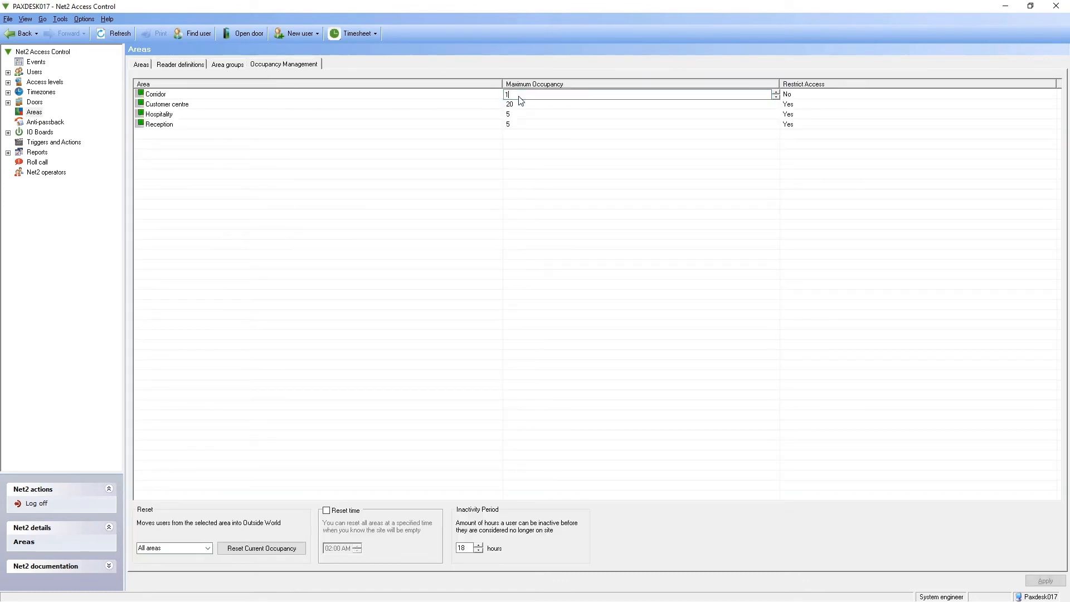
{"action": "left_click", "coordinate": [1054, 93]}
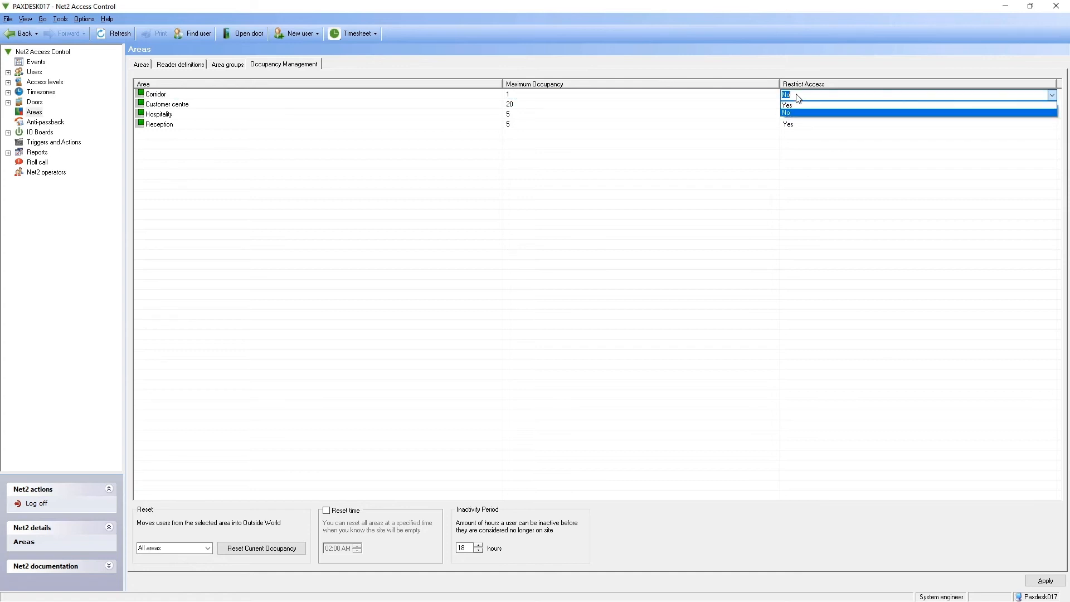
{"action": "left_click", "coordinate": [785, 104]}
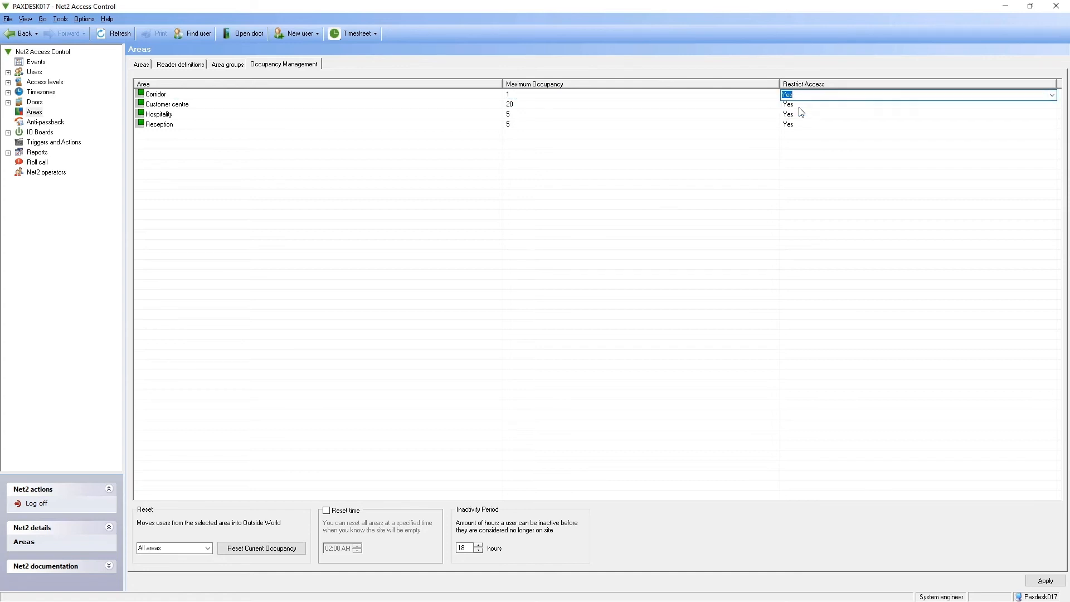
{"action": "left_click", "coordinate": [1043, 581]}
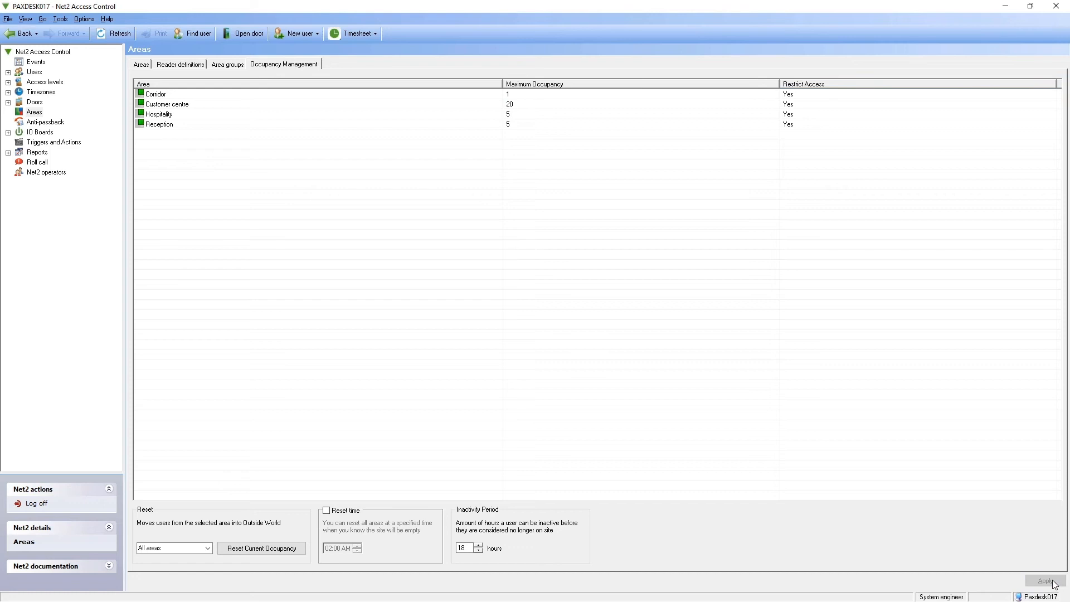
{"action": "mouse_move", "coordinate": [121, 317]}
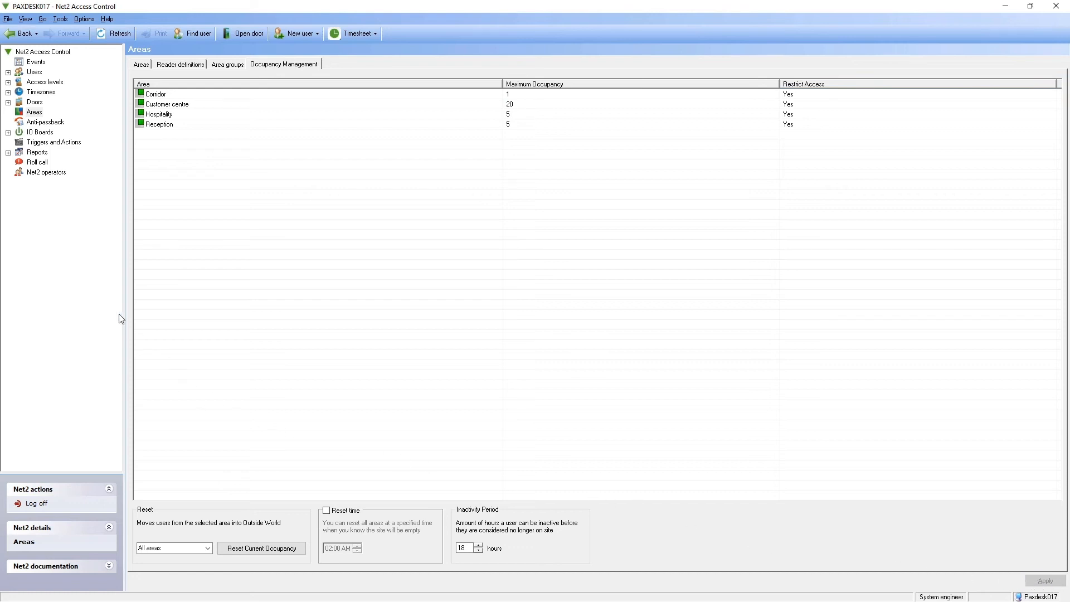
{"action": "mouse_move", "coordinate": [45, 135]}
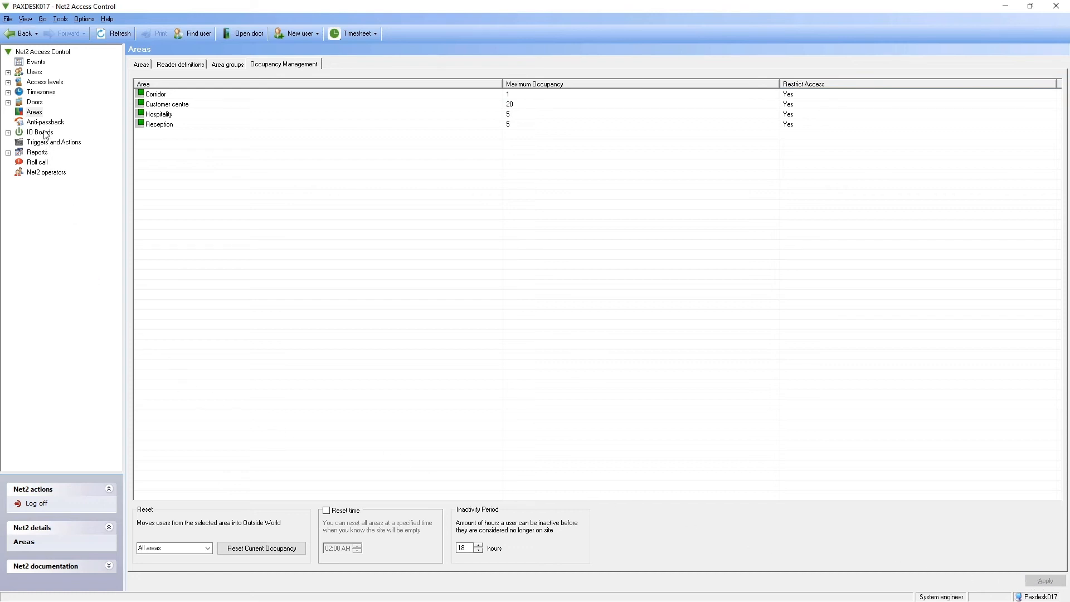
Step: Start a new occupancy-level trigger rule and apply it to the Corridor area
{"action": "left_click", "coordinate": [40, 132]}
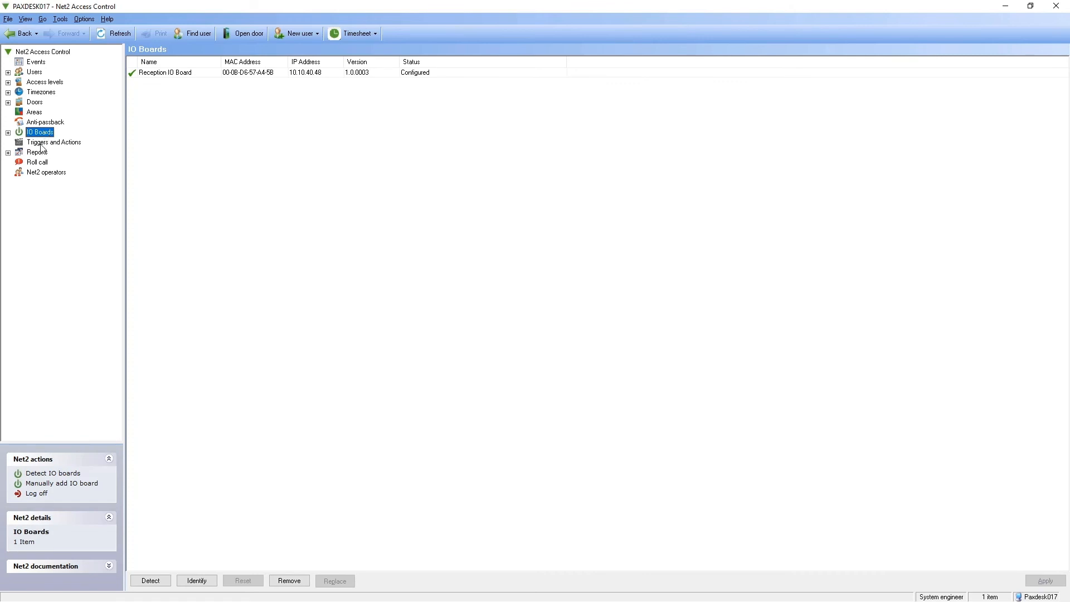
{"action": "left_click", "coordinate": [53, 142]}
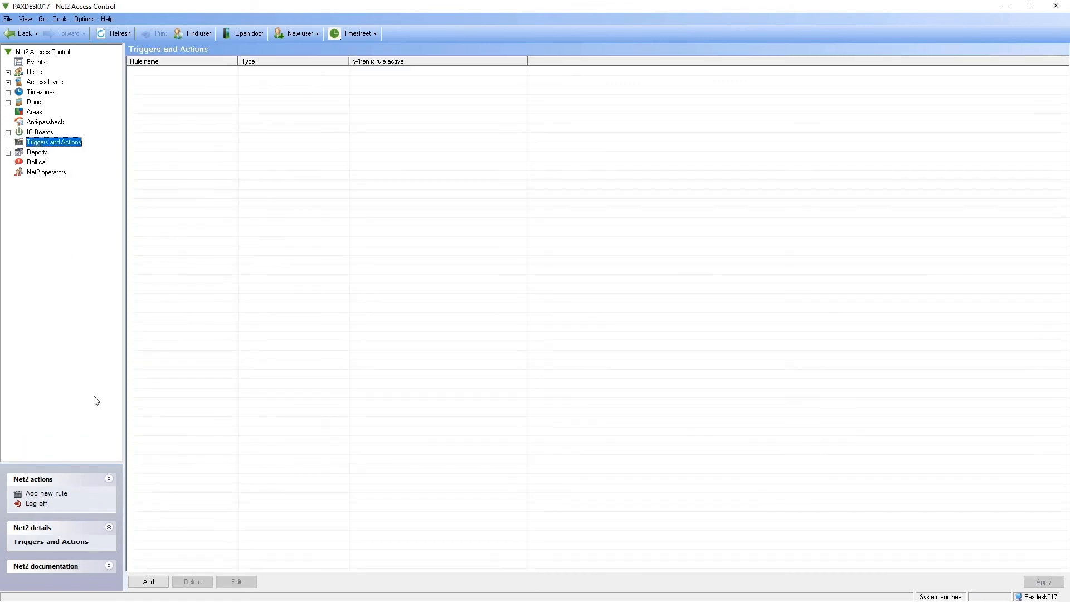
{"action": "left_click", "coordinate": [149, 582]}
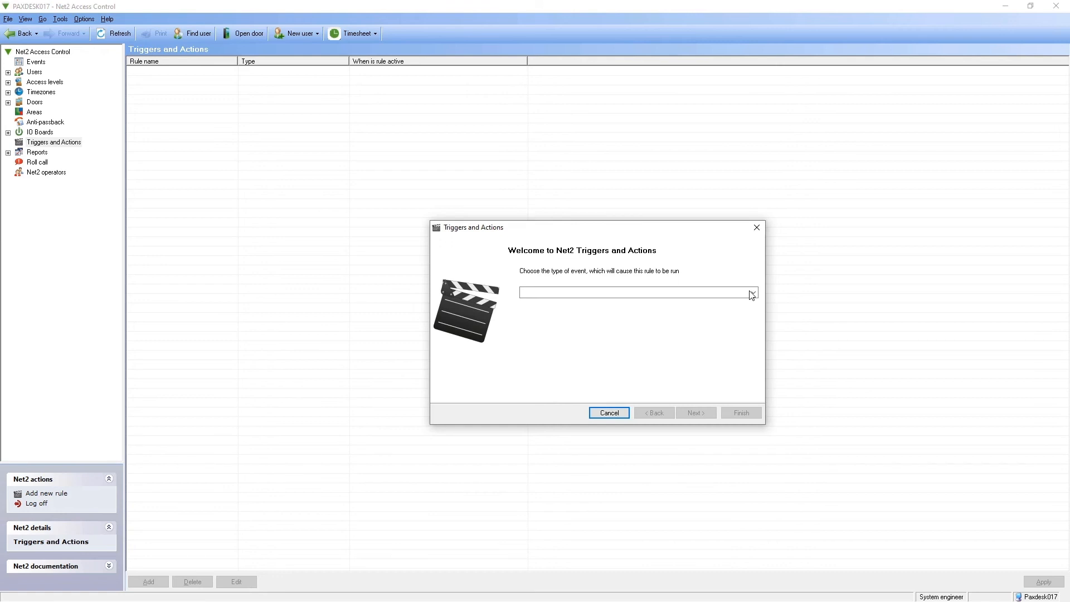
{"action": "left_click", "coordinate": [751, 292]}
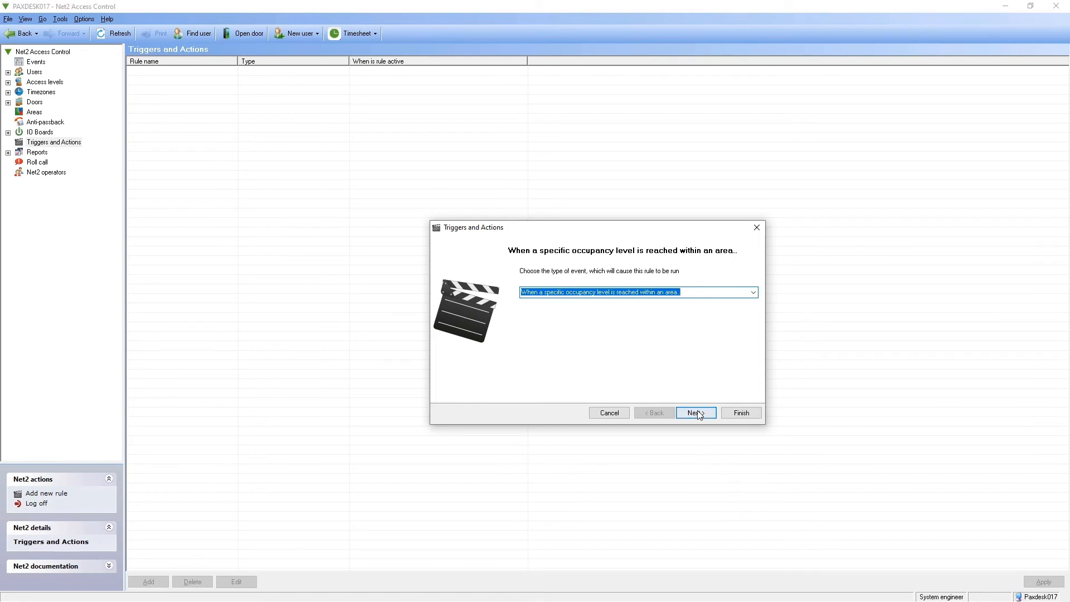
{"action": "left_click", "coordinate": [694, 412]}
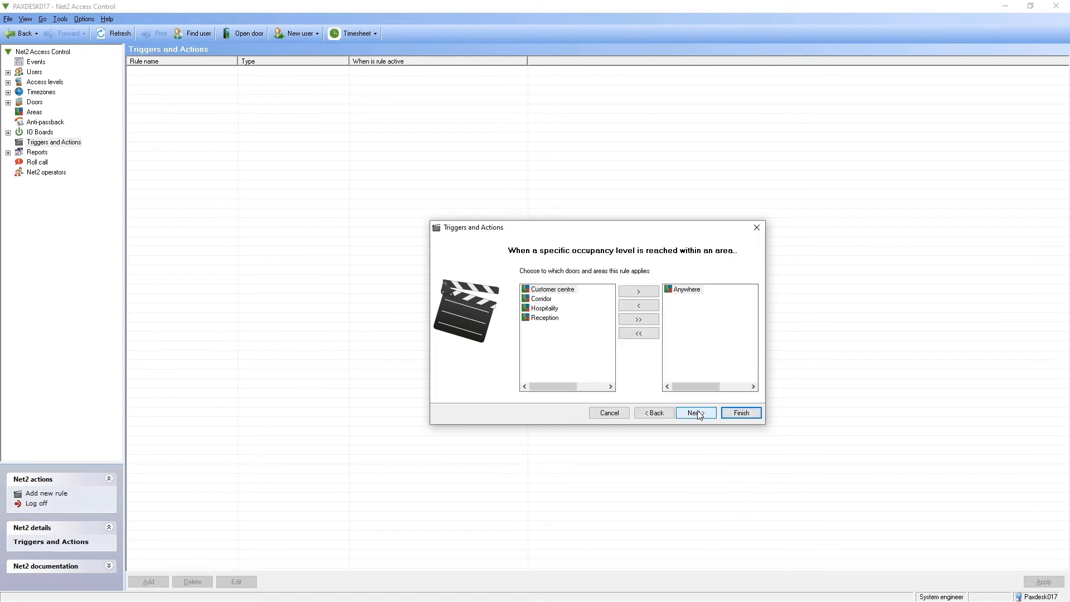
{"action": "left_click", "coordinate": [542, 298]}
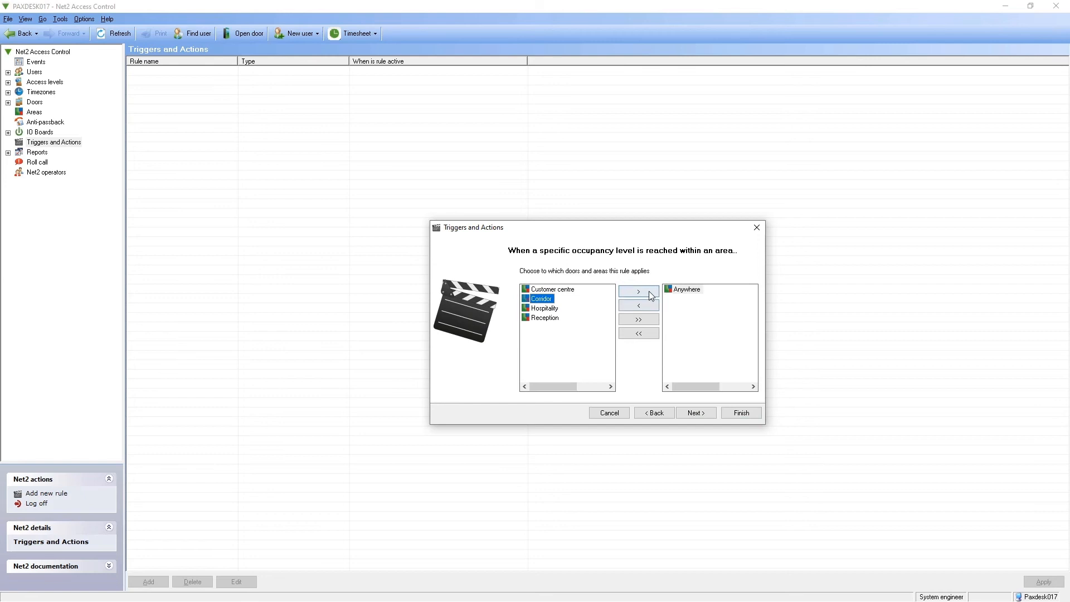
{"action": "left_click", "coordinate": [637, 290]}
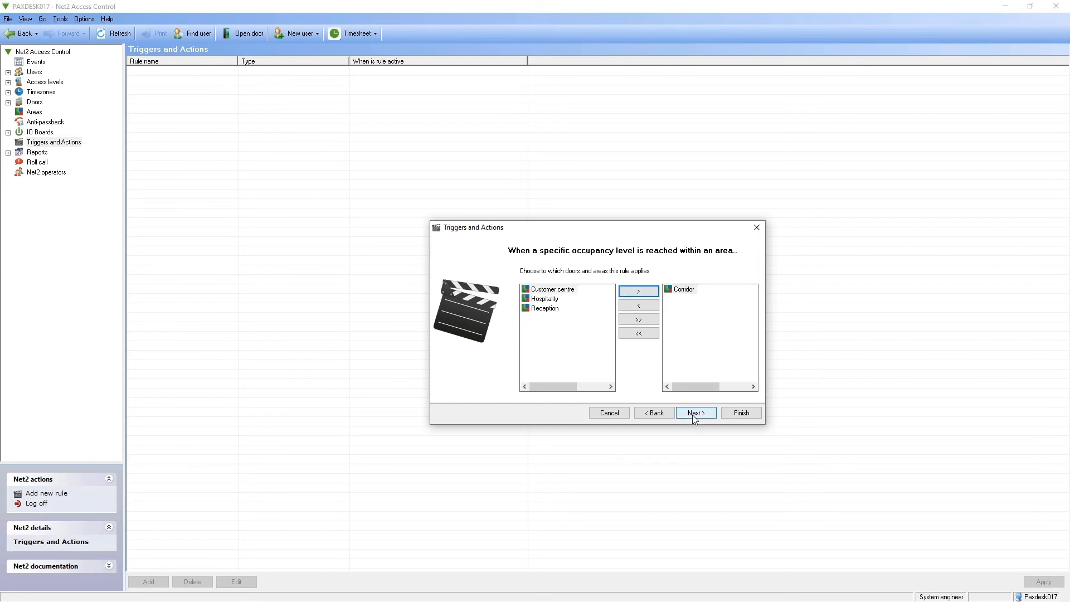
{"action": "left_click", "coordinate": [694, 413]}
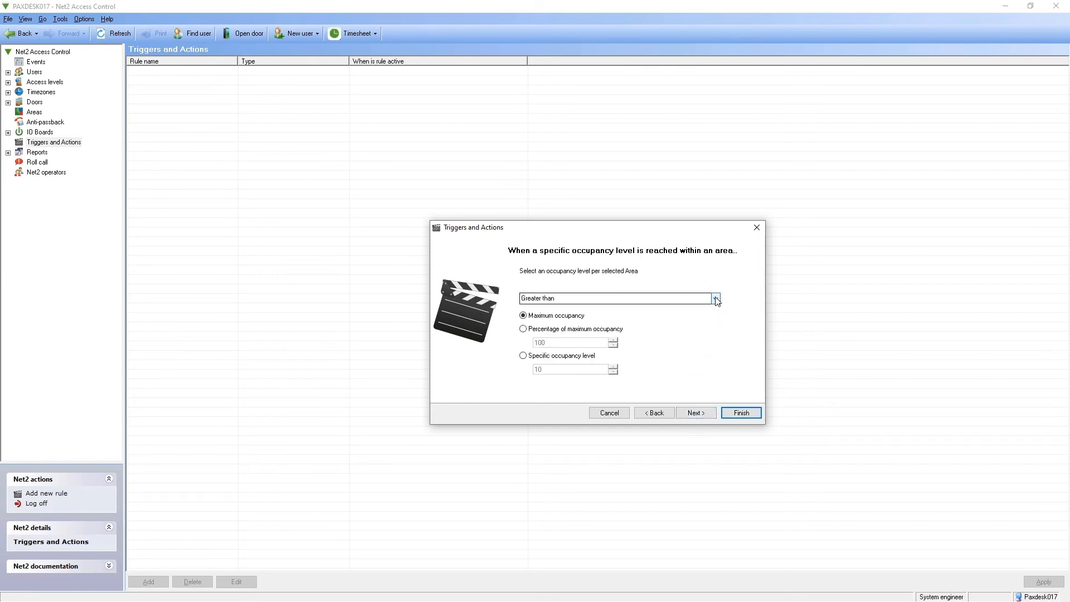
Step: Make the rule fire when occupancy is Equal to a specific level, with no delay
{"action": "left_click", "coordinate": [716, 299]}
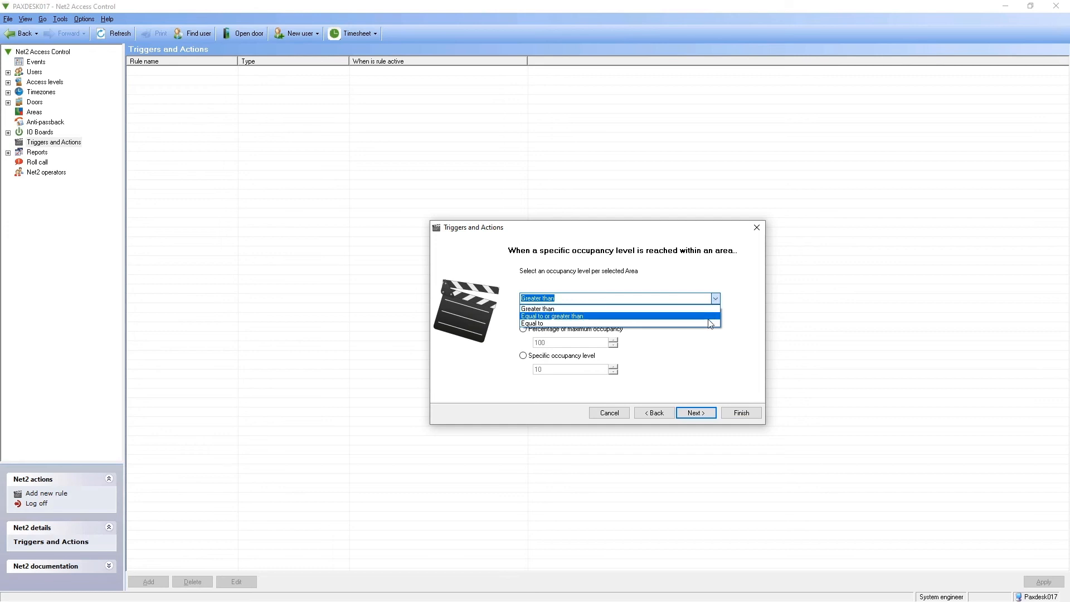
{"action": "left_click", "coordinate": [531, 323]}
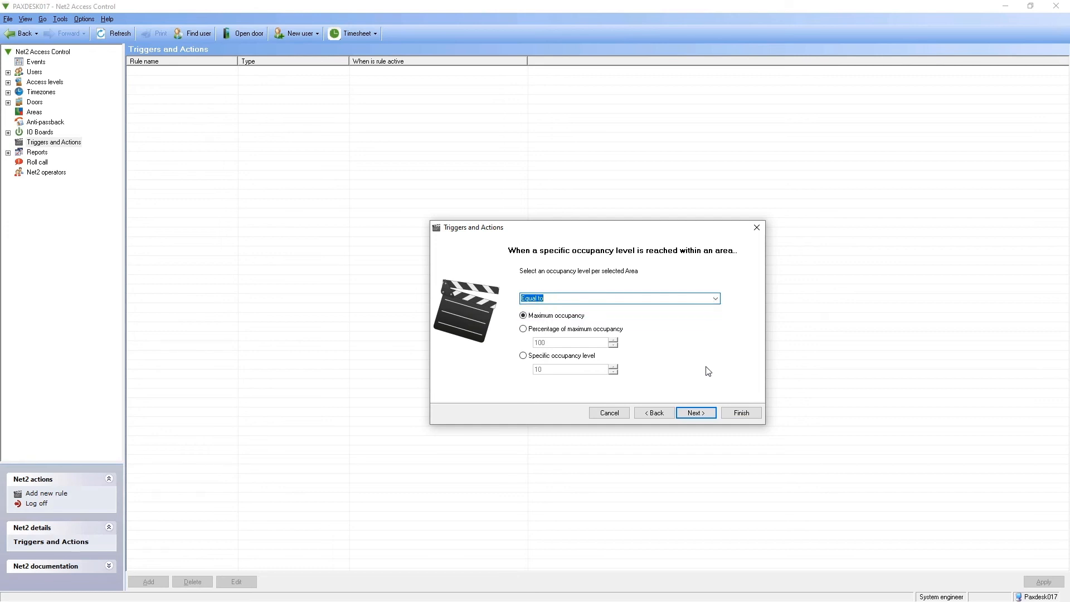
{"action": "left_click", "coordinate": [523, 356]}
{"action": "type", "text": "1"}
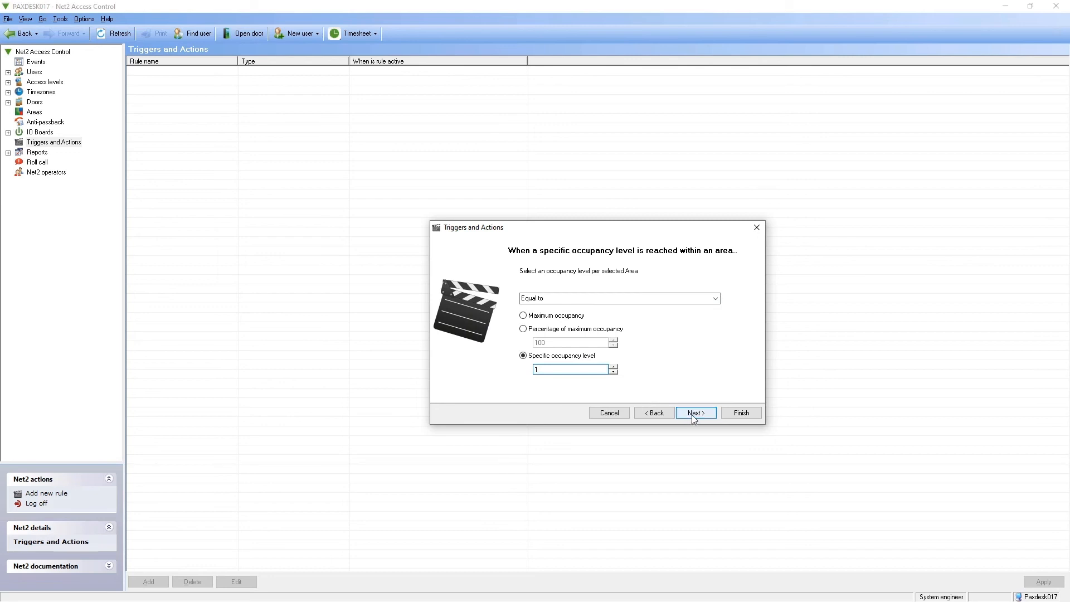
{"action": "left_click", "coordinate": [694, 412]}
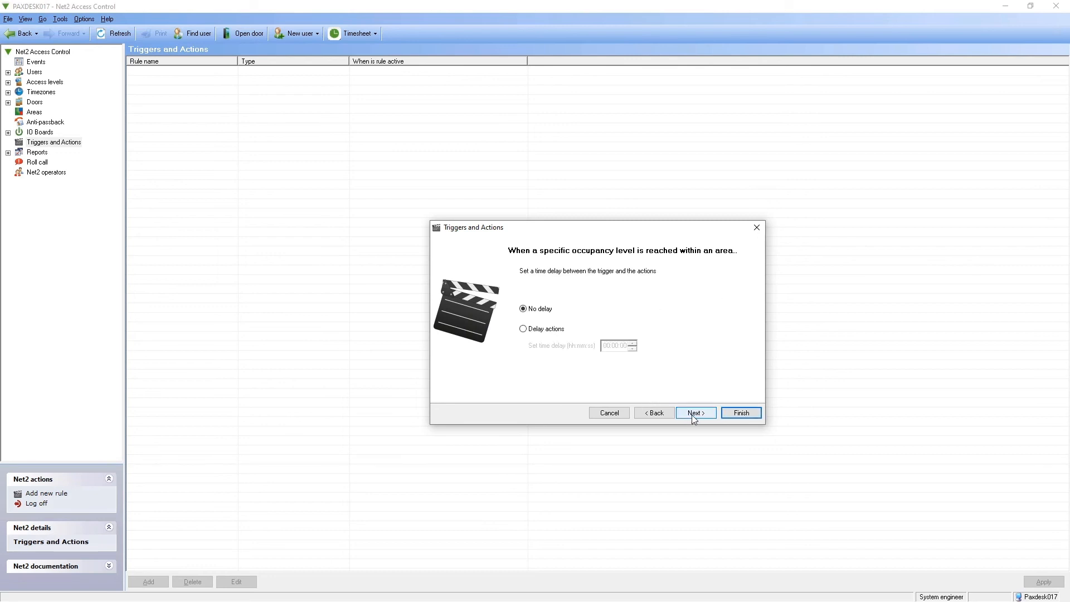
{"action": "left_click", "coordinate": [694, 412]}
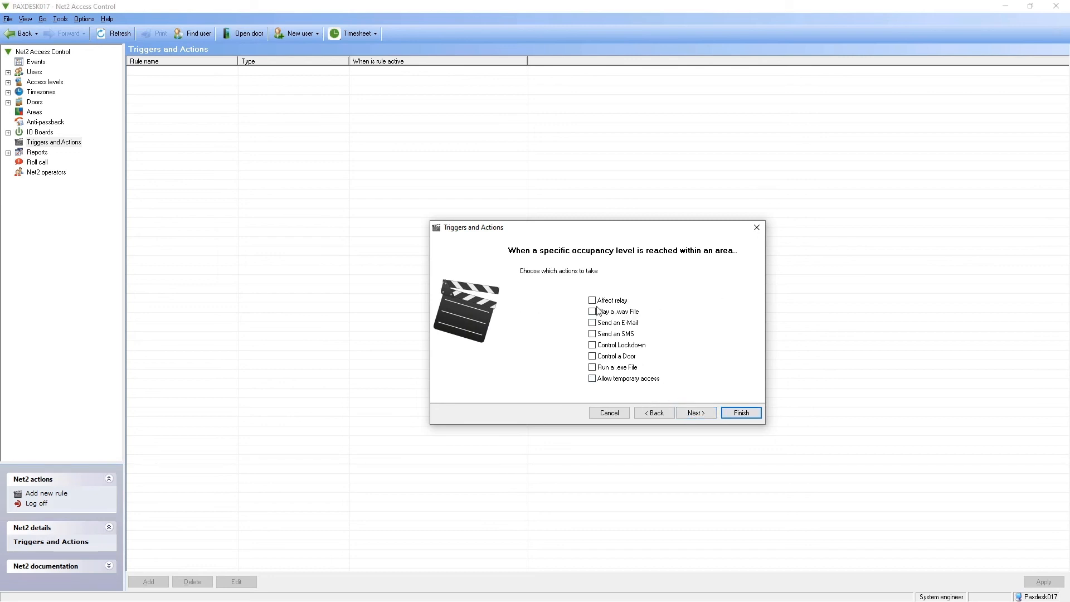
Step: Have the rule switch the Red light relay on, name it 'Red light on' and finish
{"action": "left_click", "coordinate": [591, 300]}
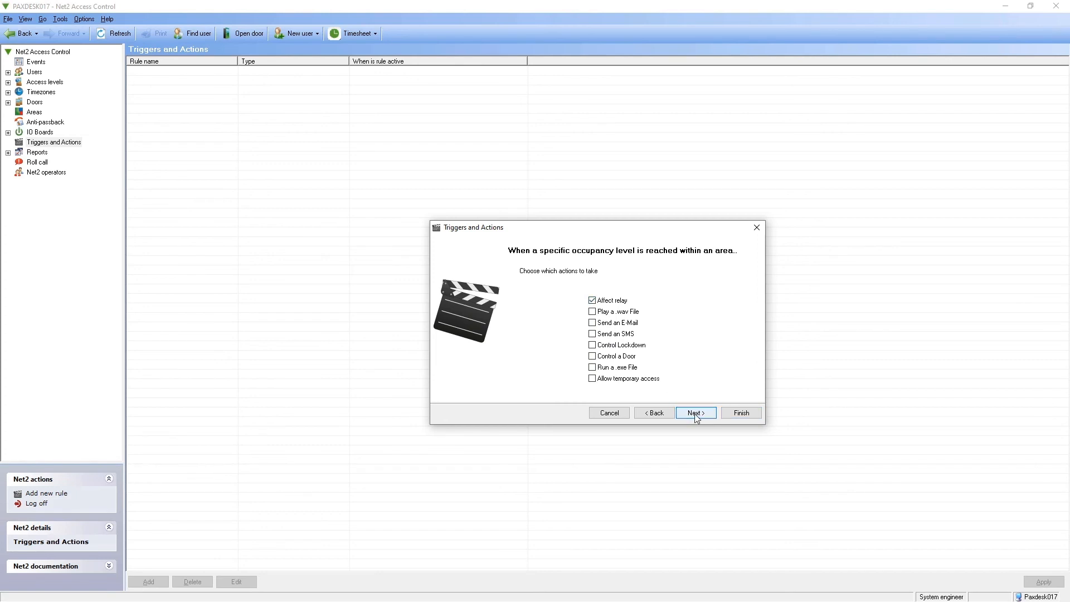
{"action": "left_click", "coordinate": [694, 412]}
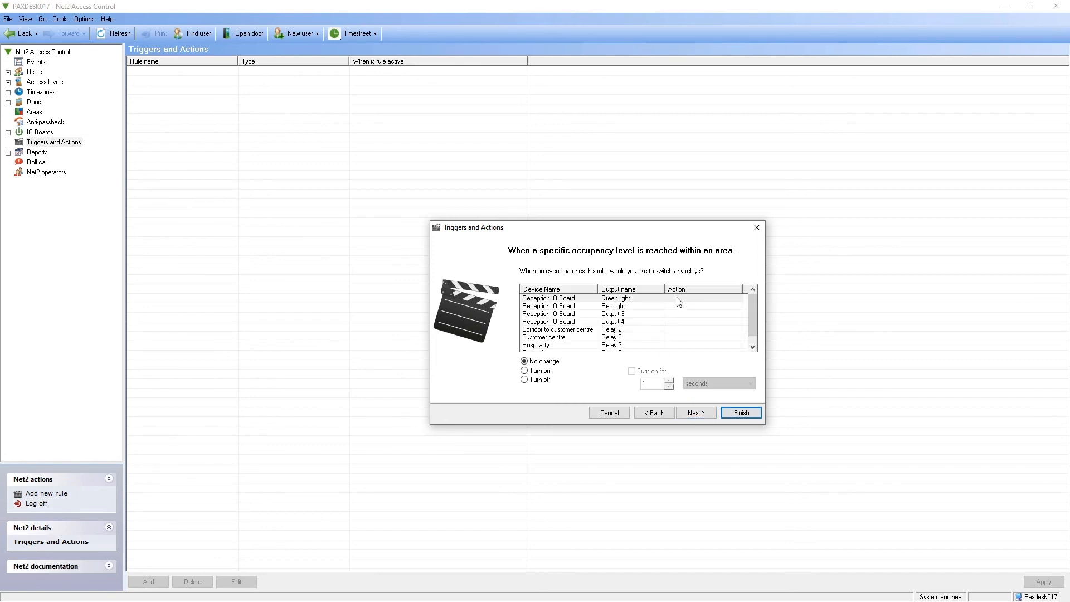
{"action": "left_click", "coordinate": [524, 379]}
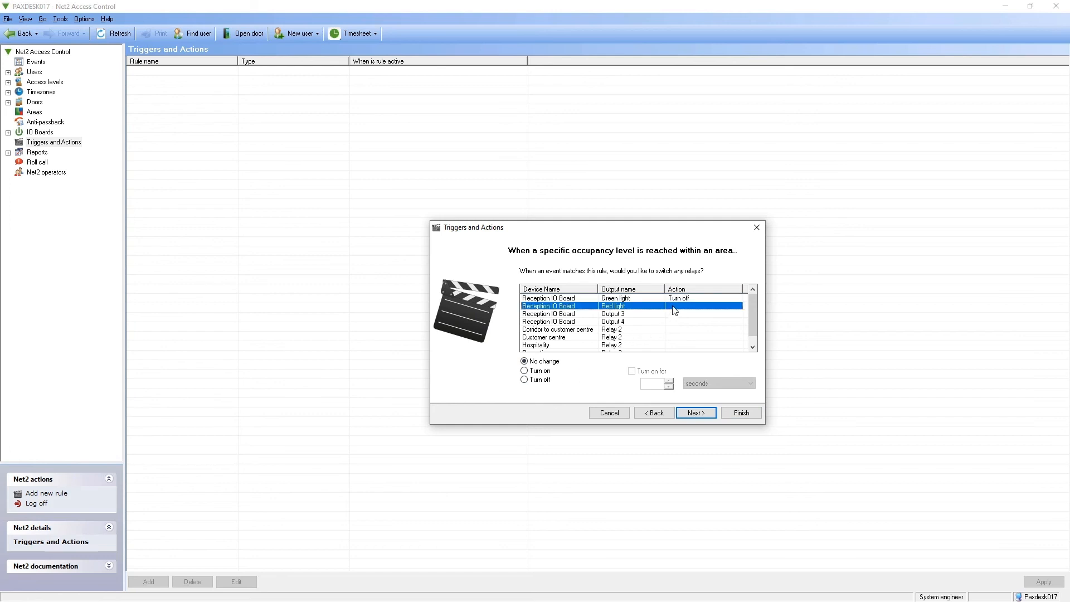
{"action": "left_click", "coordinate": [524, 370]}
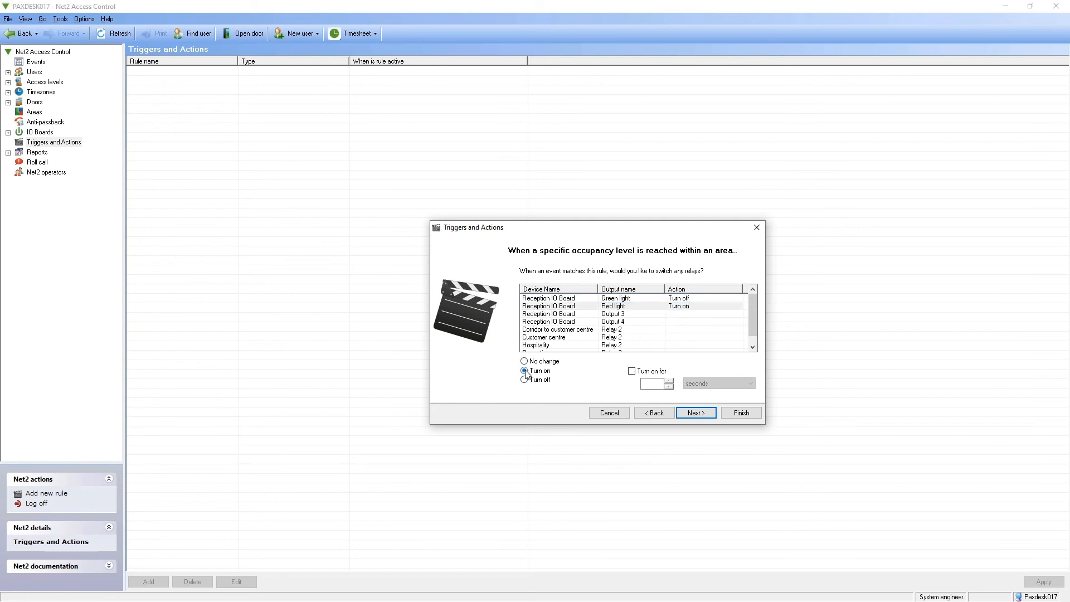
{"action": "left_click", "coordinate": [694, 413]}
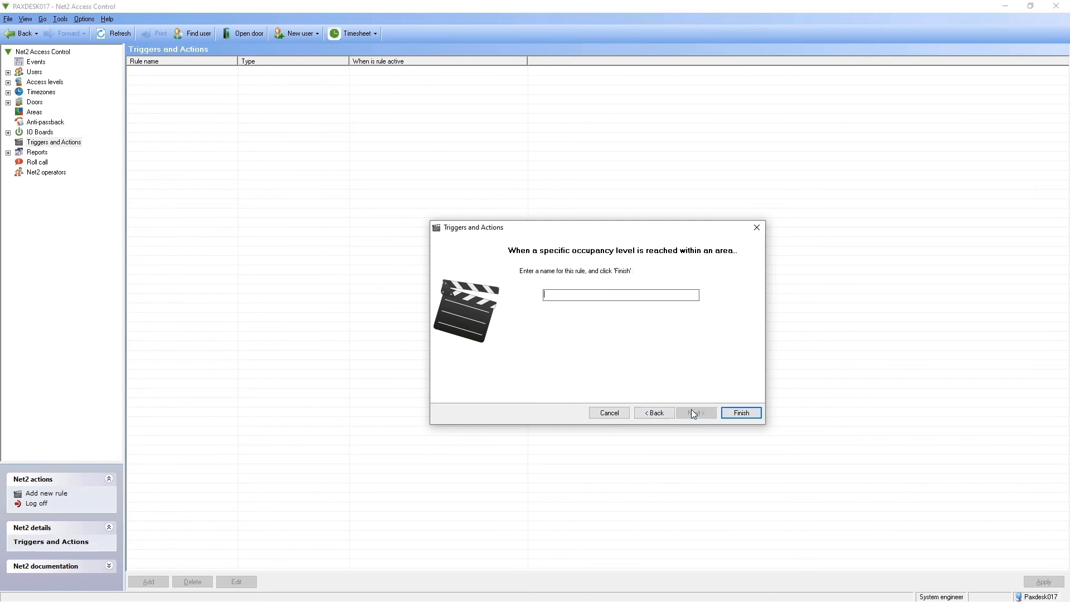
{"action": "type", "text": "Red light on"}
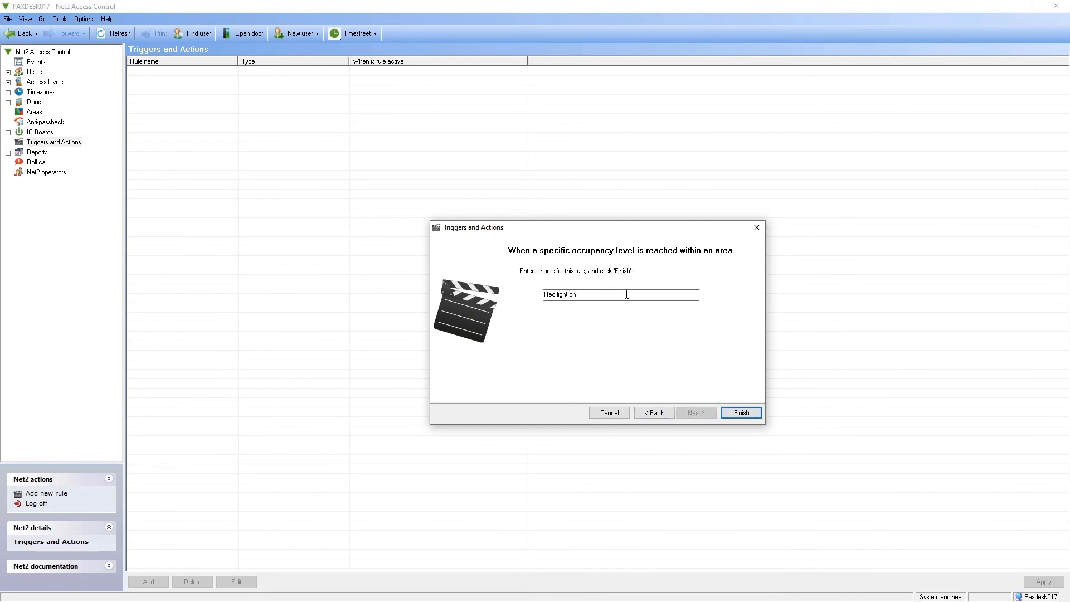
{"action": "mouse_move", "coordinate": [740, 412]}
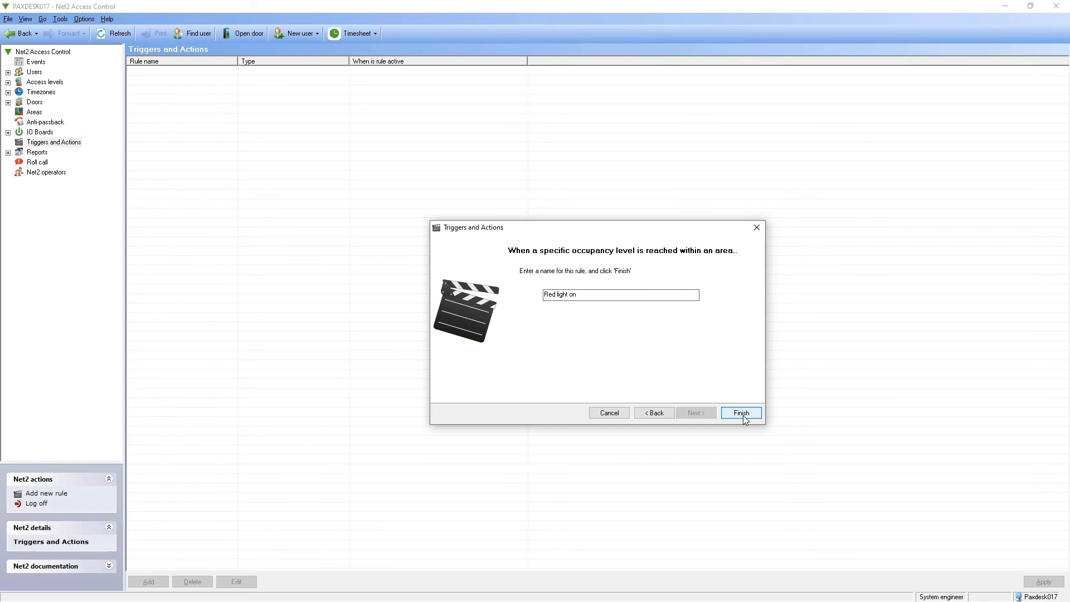
{"action": "left_click", "coordinate": [740, 412]}
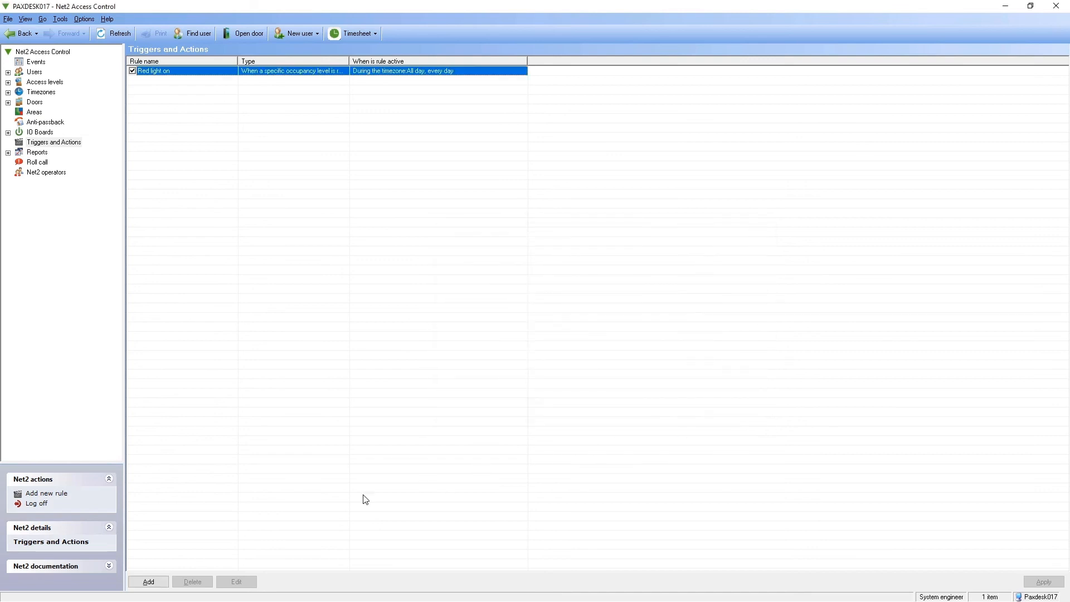
Step: Start a second rule triggered by an area occupancy level, applied to the Corridor
{"action": "left_click", "coordinate": [147, 582]}
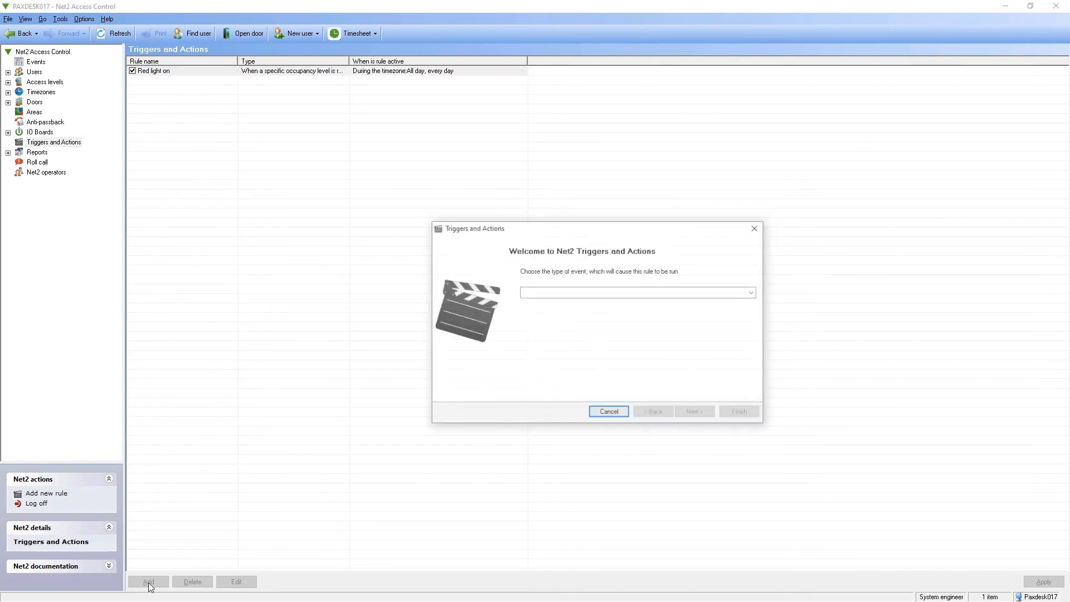
{"action": "left_click", "coordinate": [750, 292]}
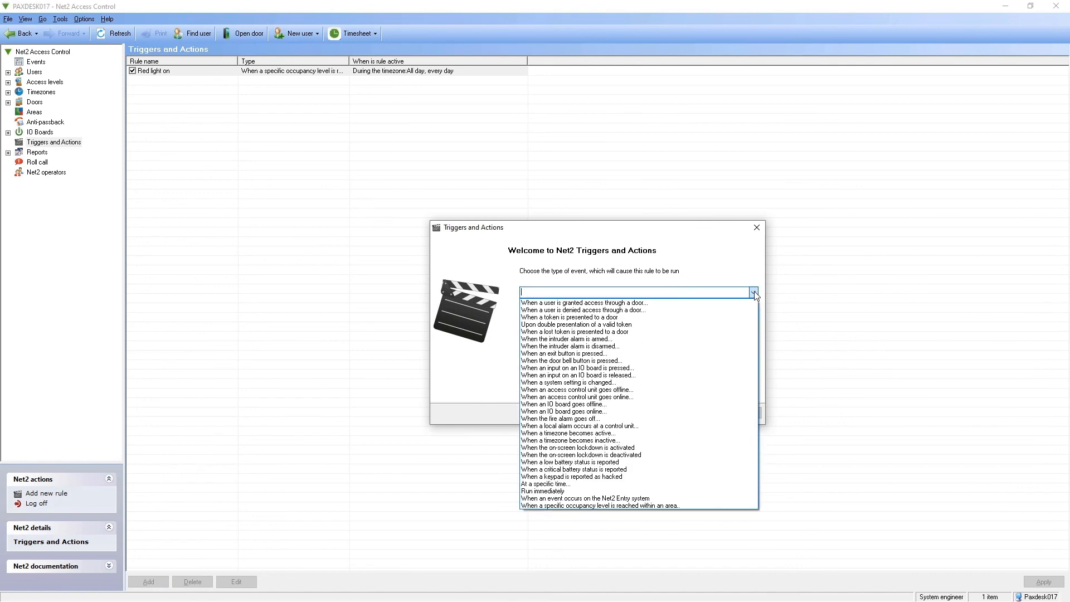
{"action": "left_click", "coordinate": [600, 505]}
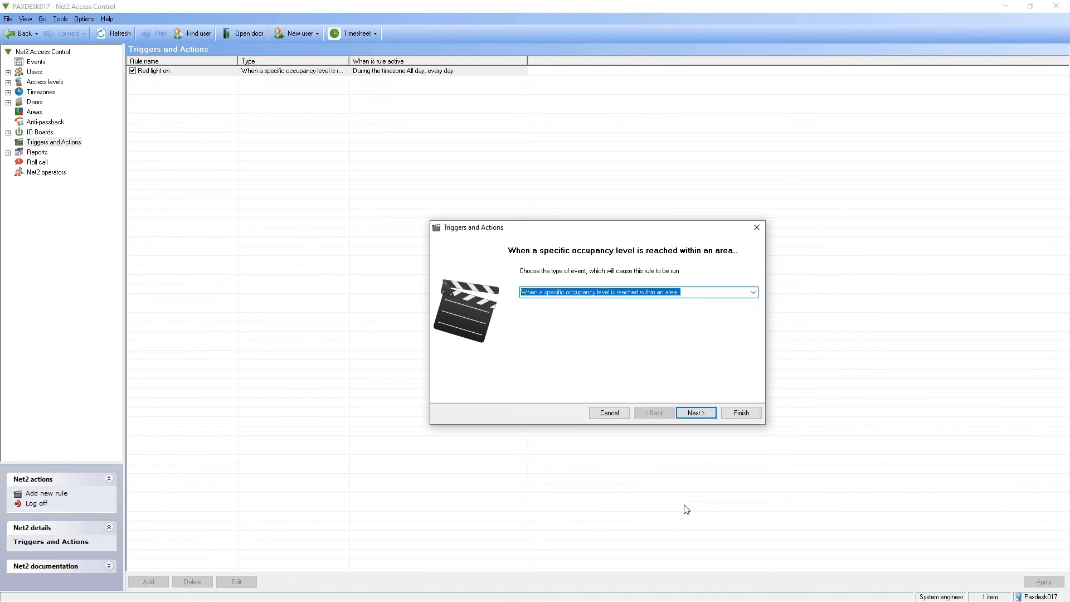
{"action": "left_click", "coordinate": [695, 412]}
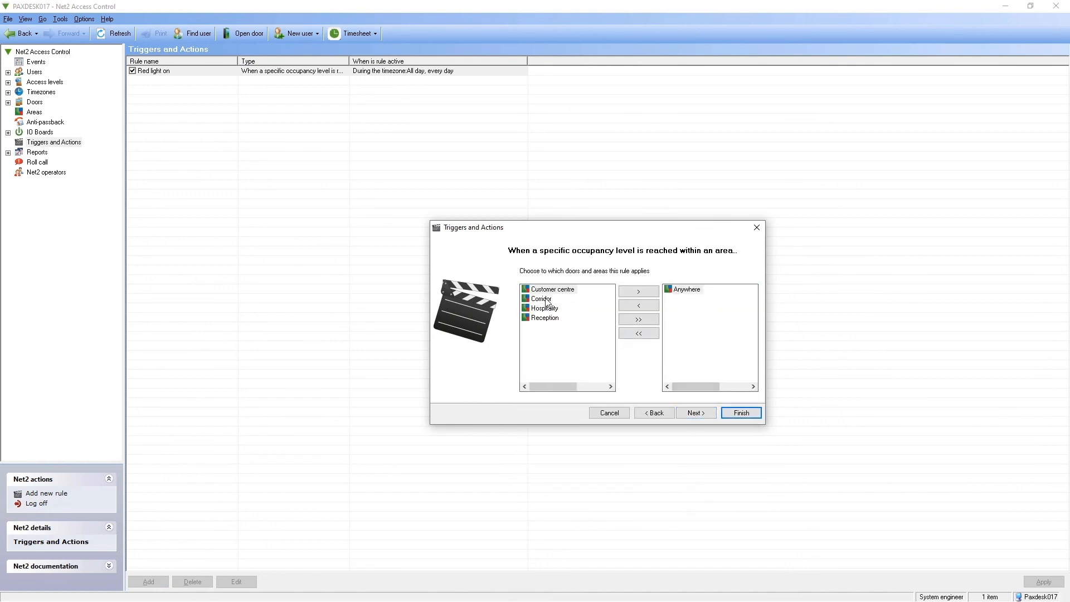
{"action": "left_click", "coordinate": [542, 299]}
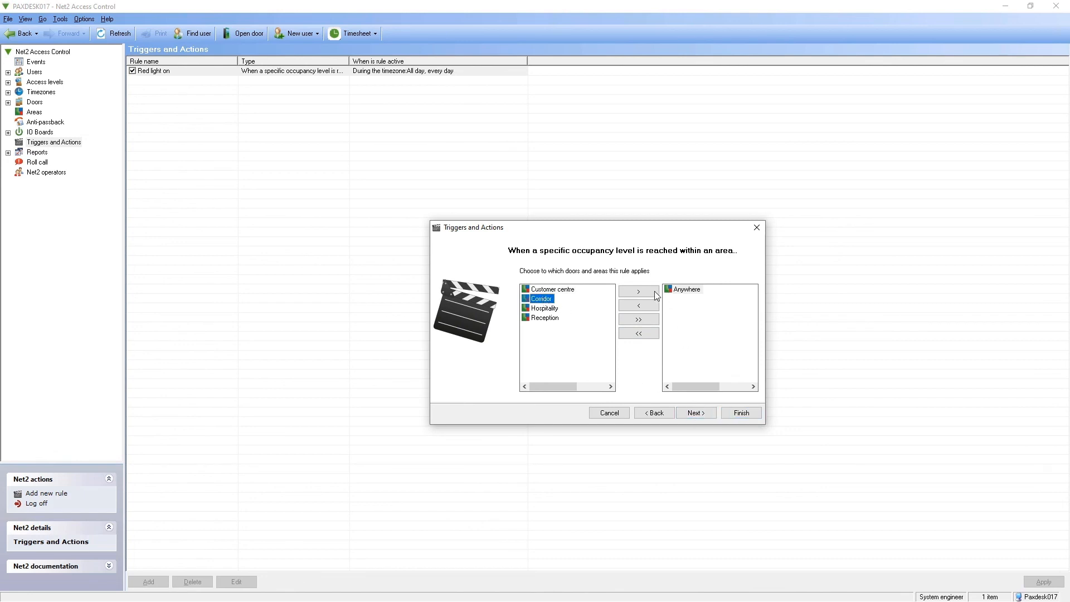
{"action": "left_click", "coordinate": [694, 412]}
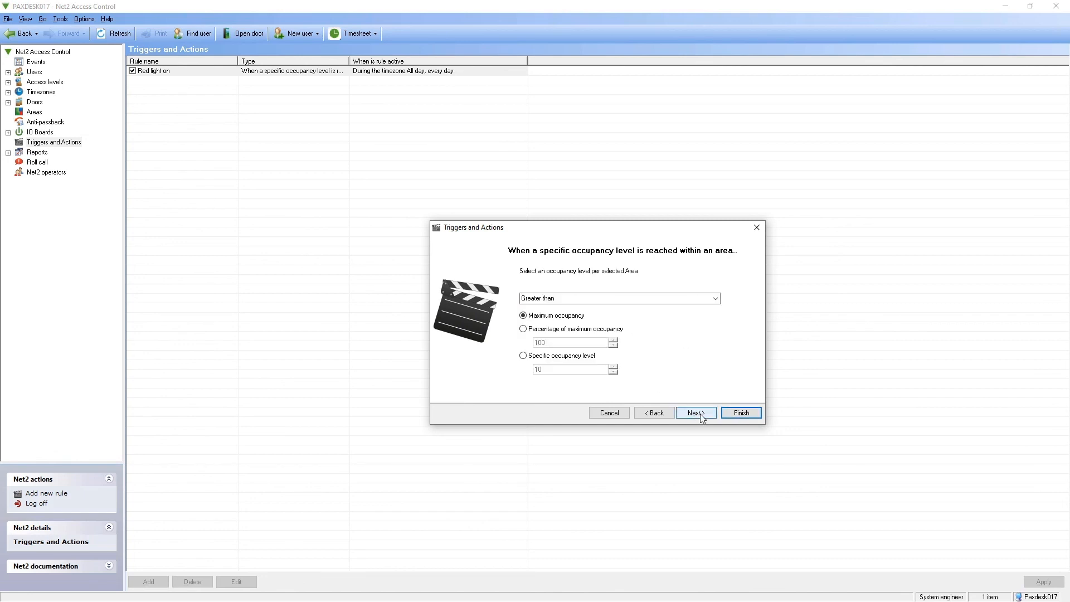
Step: Make it fire when occupancy equals a specific level, active all day, every day
{"action": "left_click", "coordinate": [714, 299]}
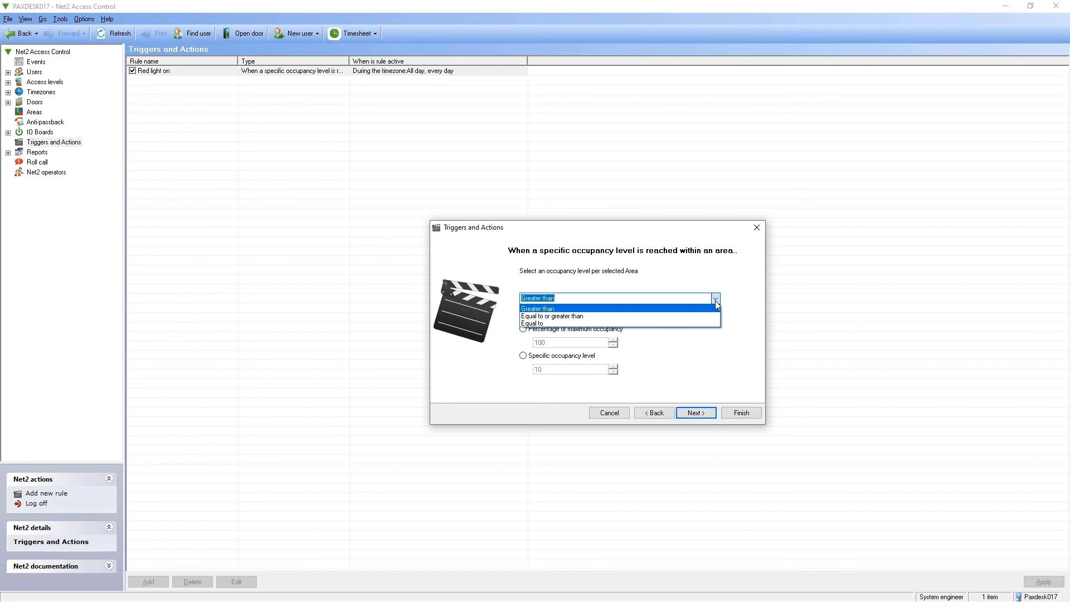
{"action": "left_click", "coordinate": [531, 323]}
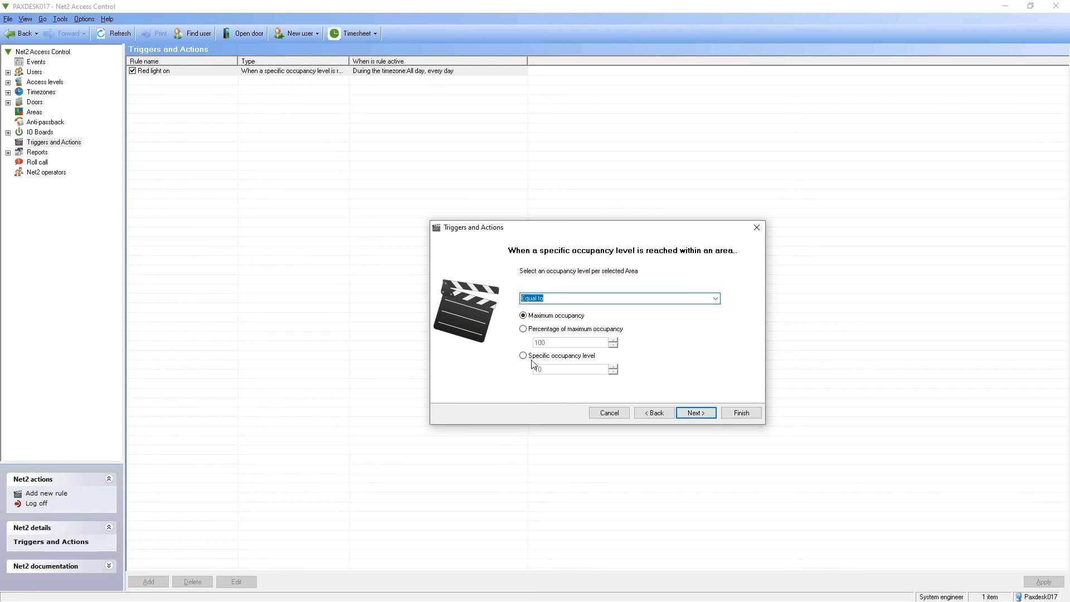
{"action": "left_click", "coordinate": [524, 356]}
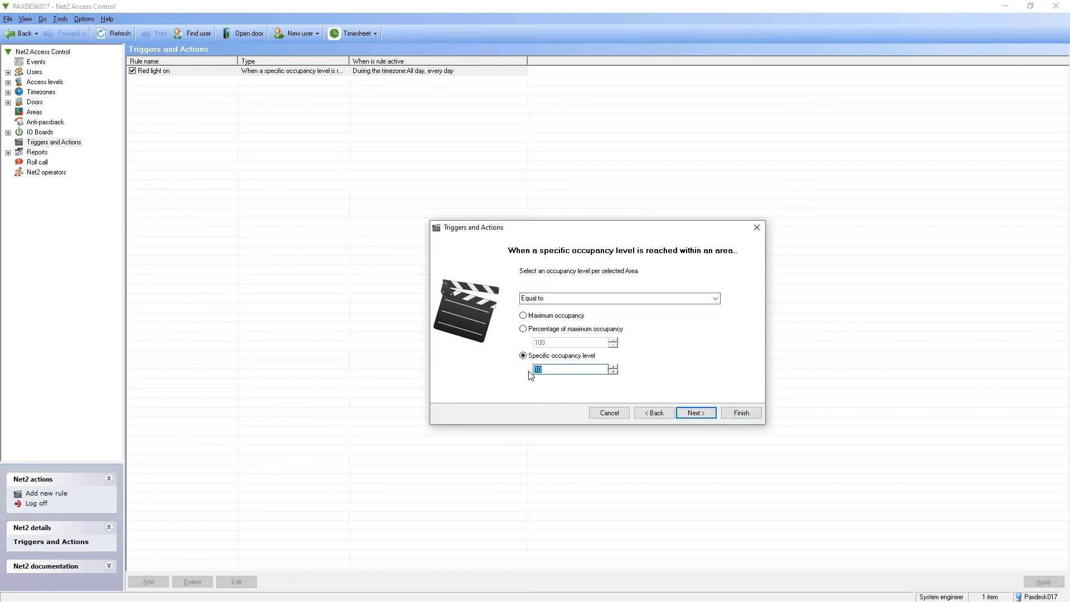
{"action": "left_click", "coordinate": [694, 413]}
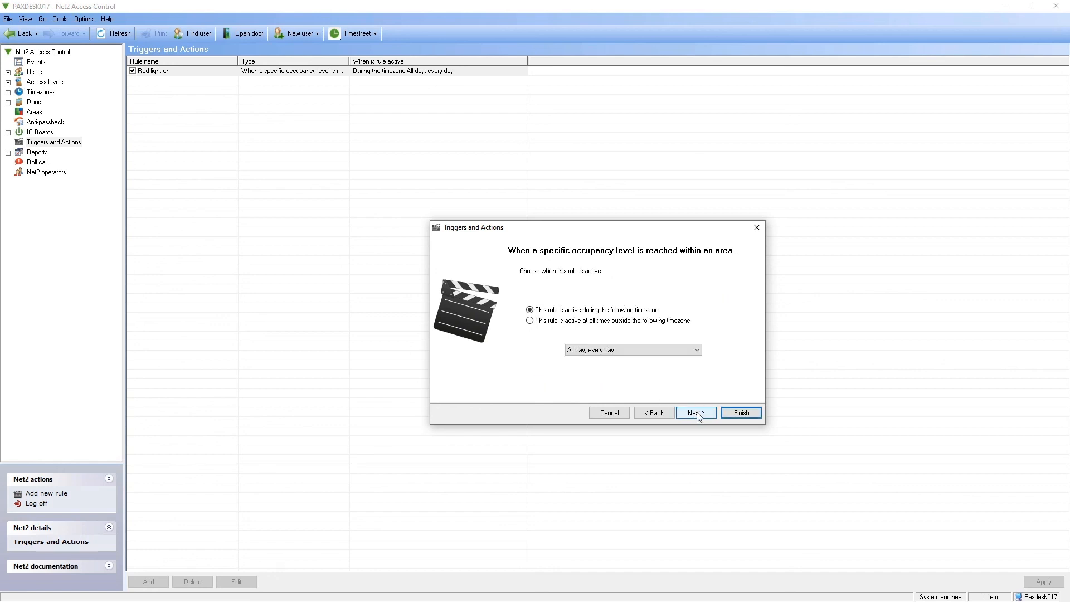
{"action": "left_click", "coordinate": [695, 413]}
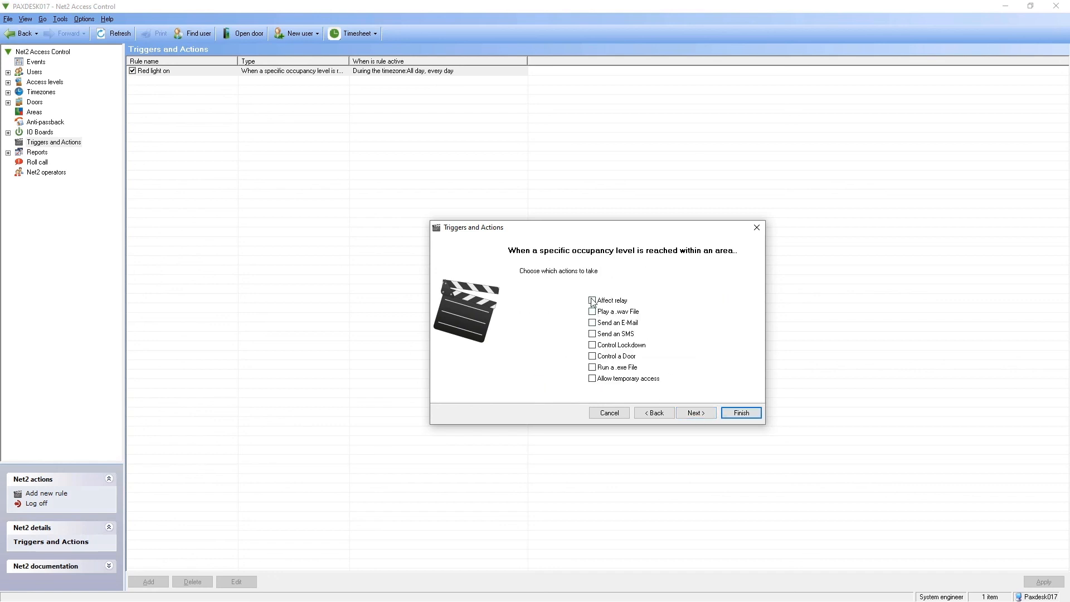
Step: Have the rule turn the Green light on and Red light off, name it 'Green light on' and finish
{"action": "left_click", "coordinate": [592, 299]}
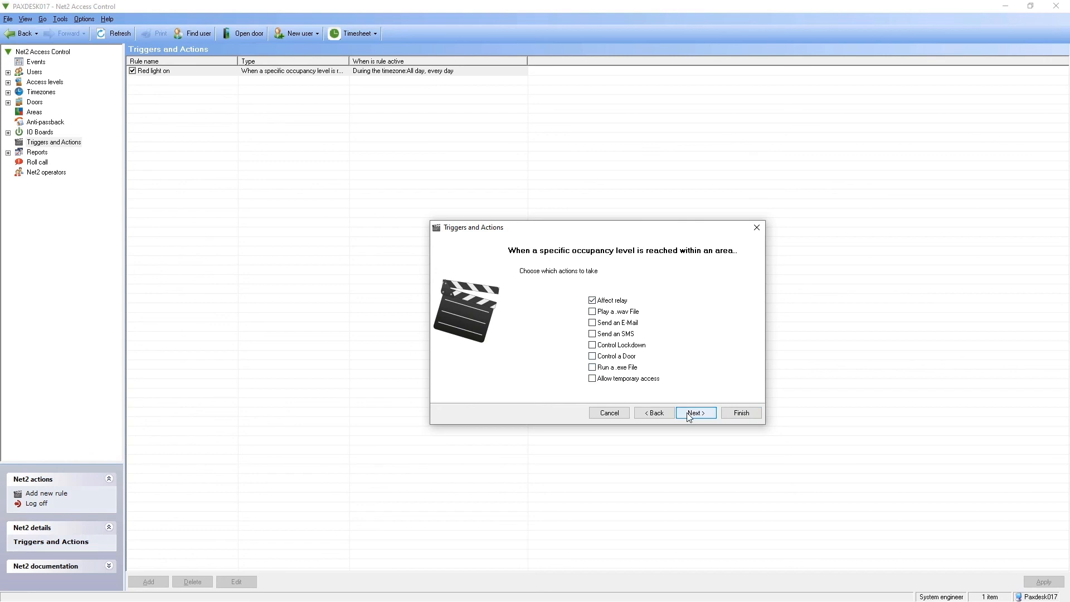
{"action": "left_click", "coordinate": [694, 412]}
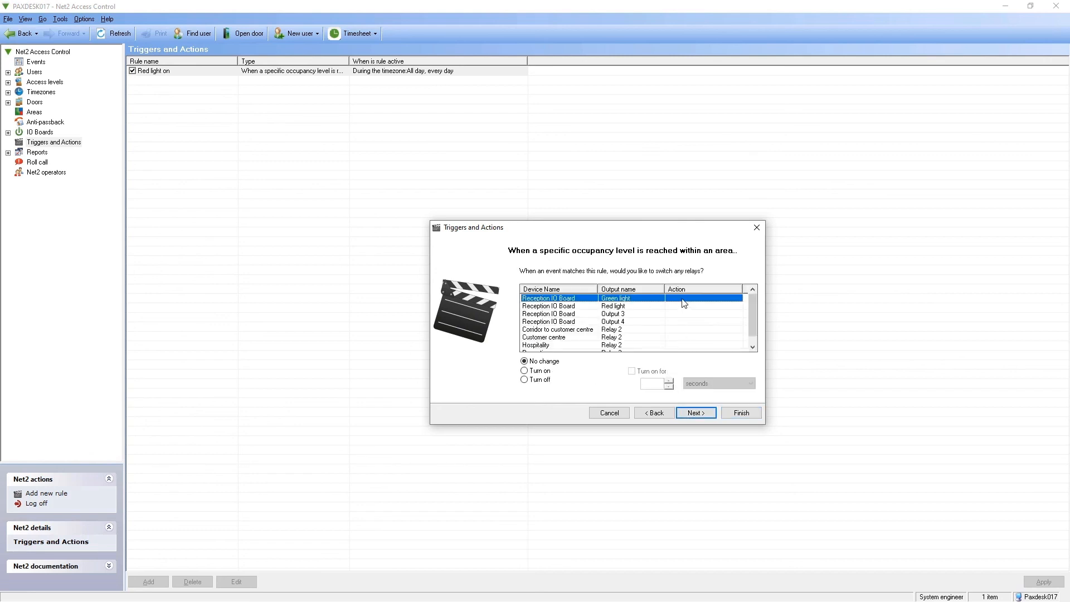
{"action": "left_click", "coordinate": [524, 370]}
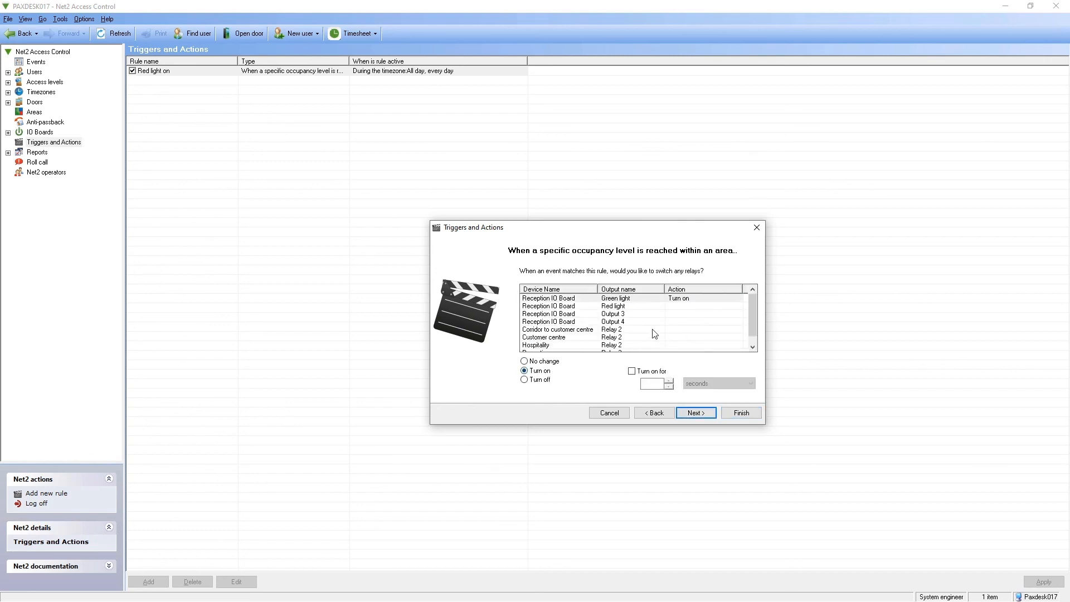
{"action": "left_click", "coordinate": [612, 306]}
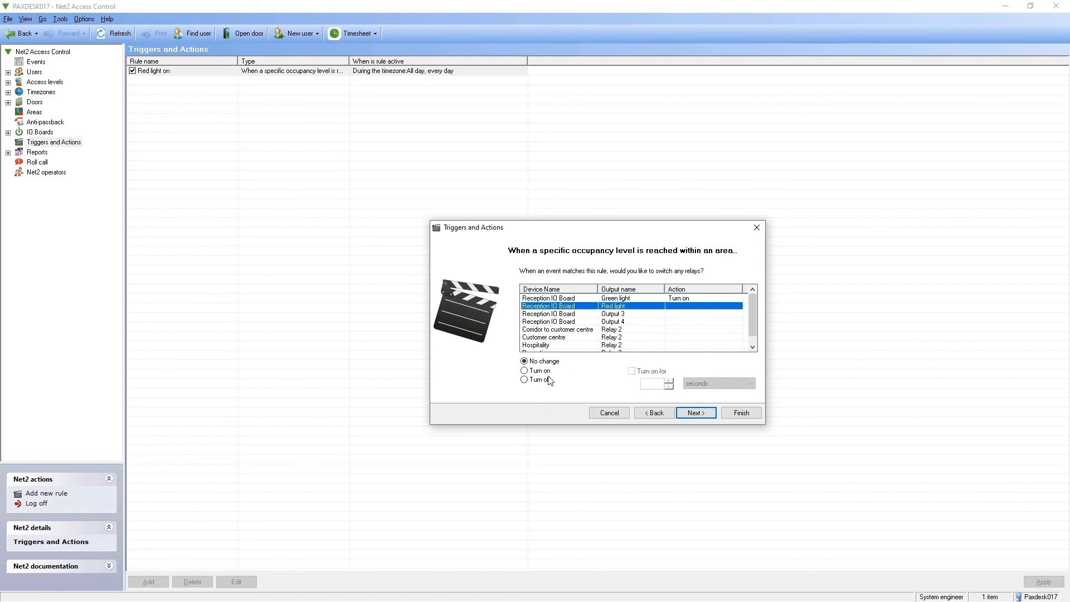
{"action": "left_click", "coordinate": [523, 378]}
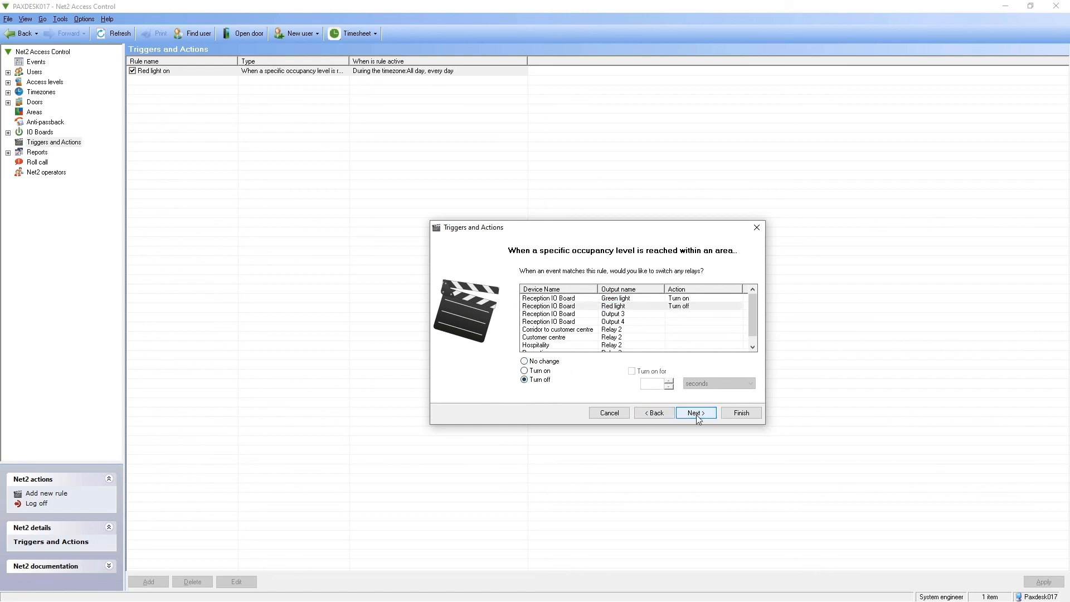
{"action": "left_click", "coordinate": [694, 412]}
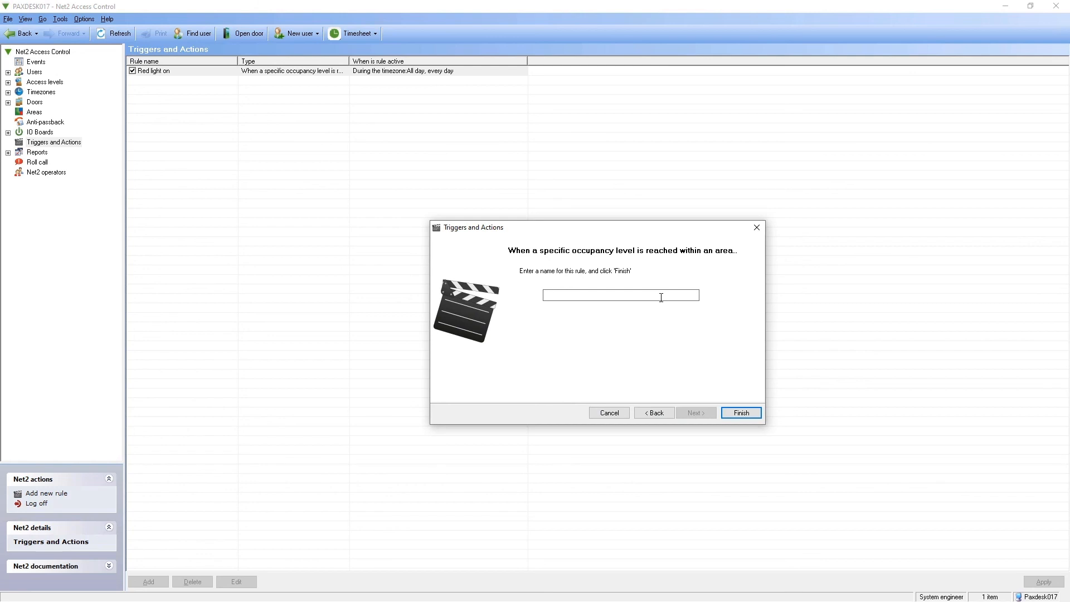
{"action": "type", "text": "Green"}
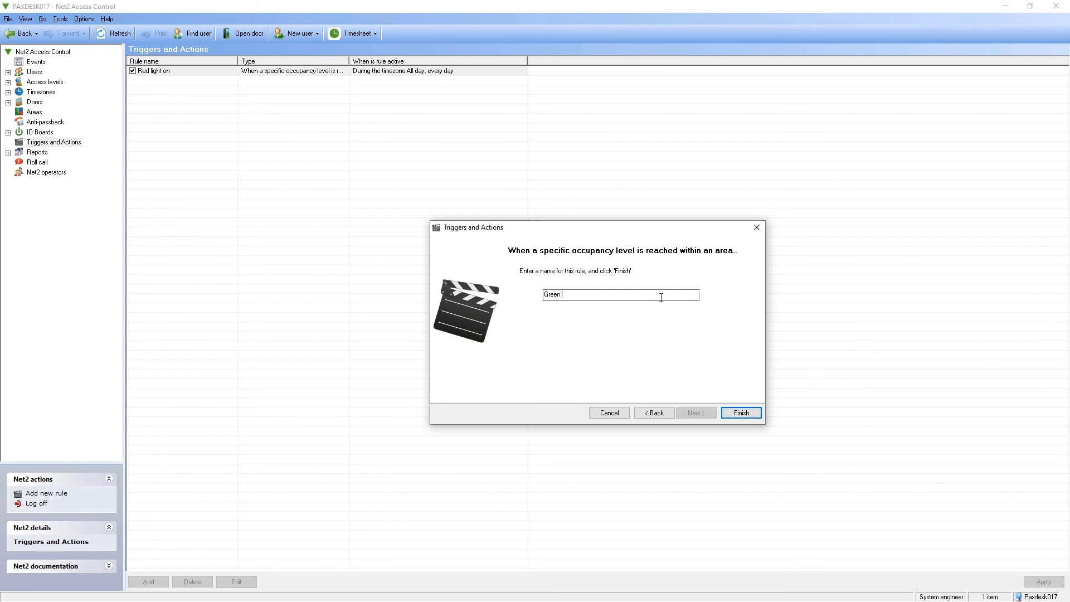
{"action": "type", "text": "light on"}
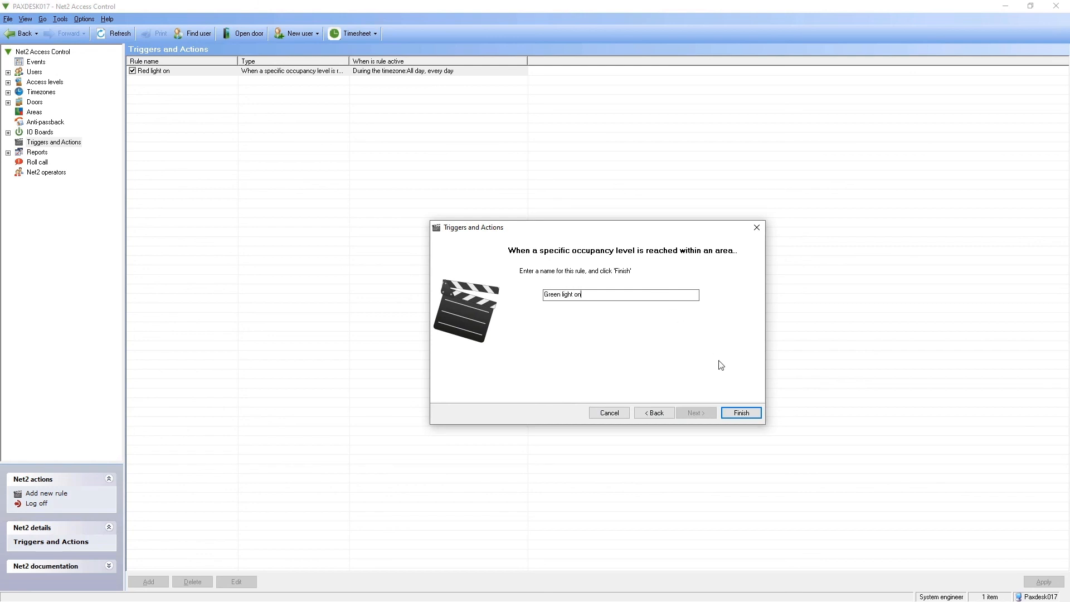
{"action": "left_click", "coordinate": [740, 412]}
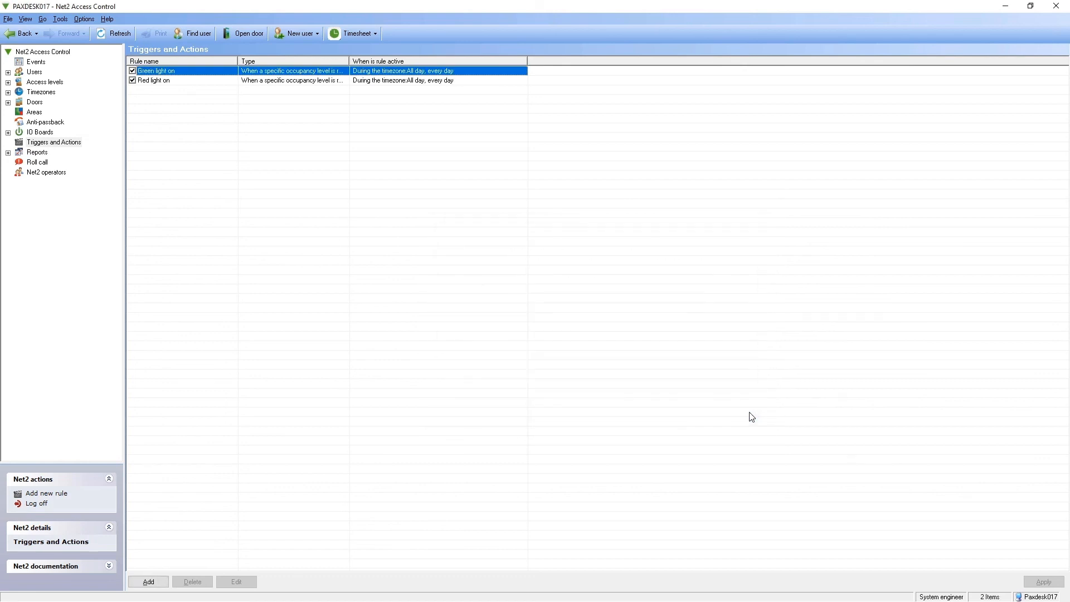
Step: Apply the maximum occupancy limits for Despatch, Office, Production and Stores in Occupancy Management
{"action": "left_click", "coordinate": [35, 112]}
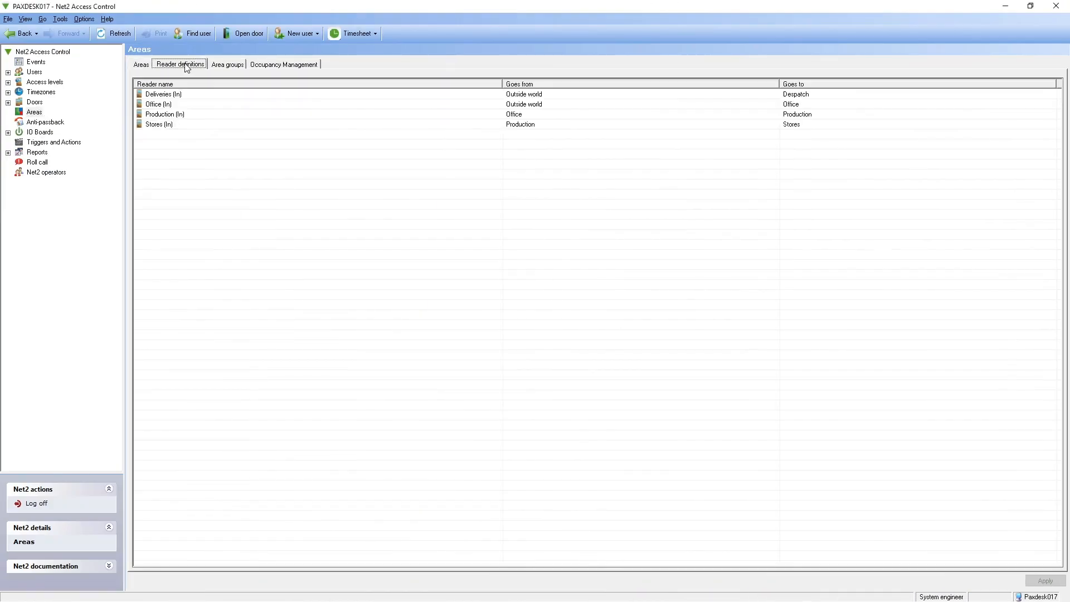
{"action": "mouse_move", "coordinate": [272, 74]}
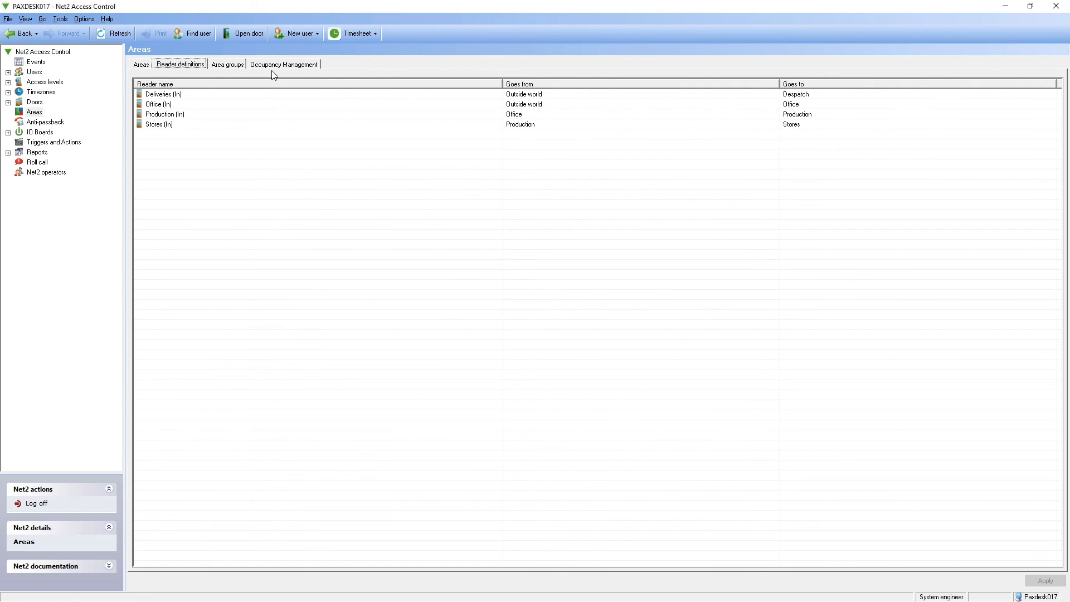
{"action": "left_click", "coordinate": [282, 65]}
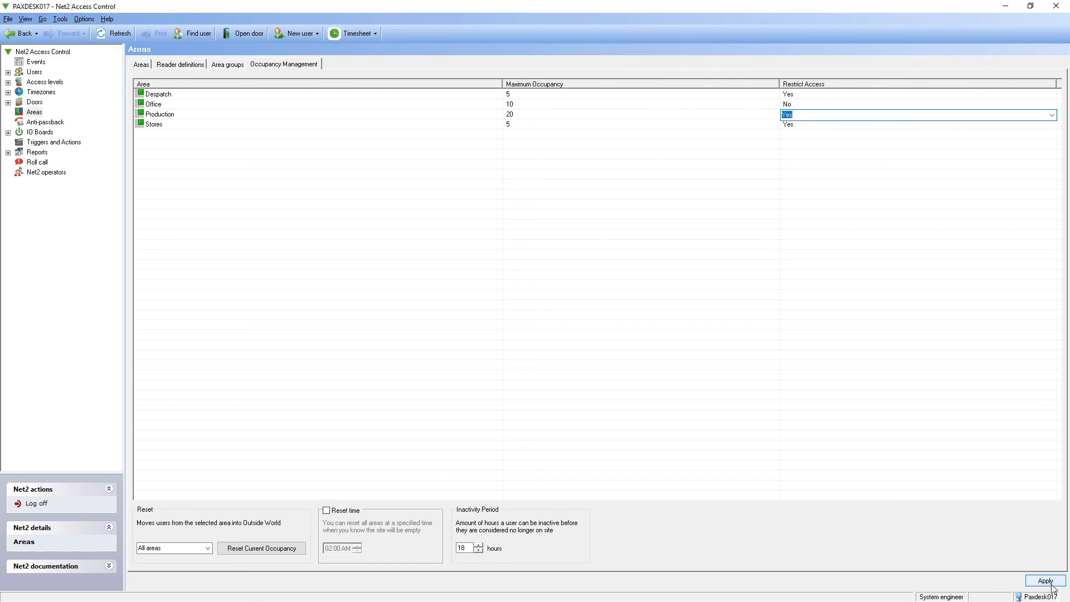
{"action": "left_click", "coordinate": [1044, 581]}
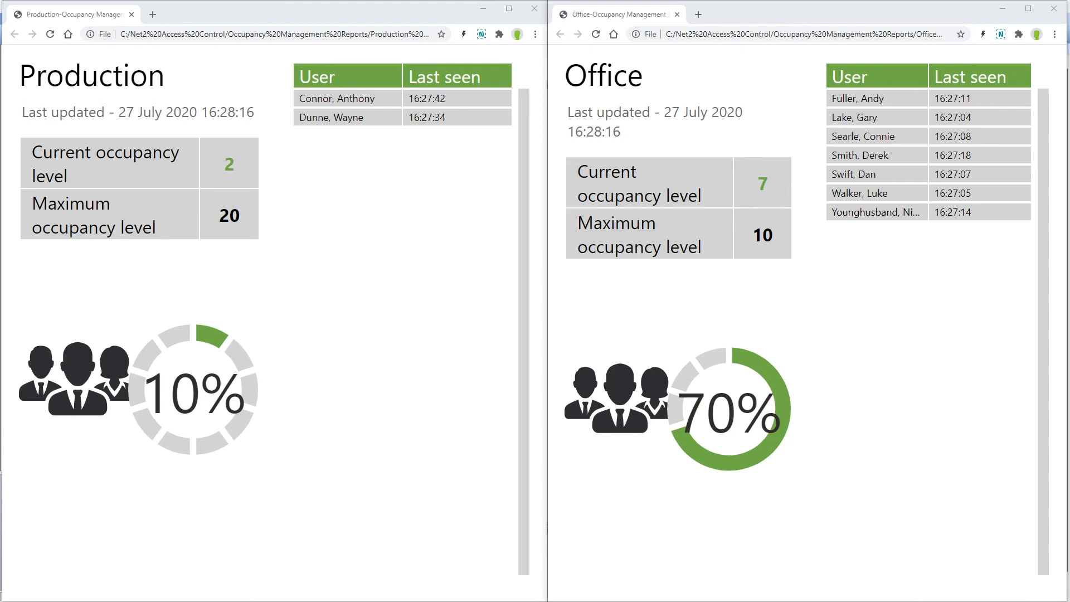